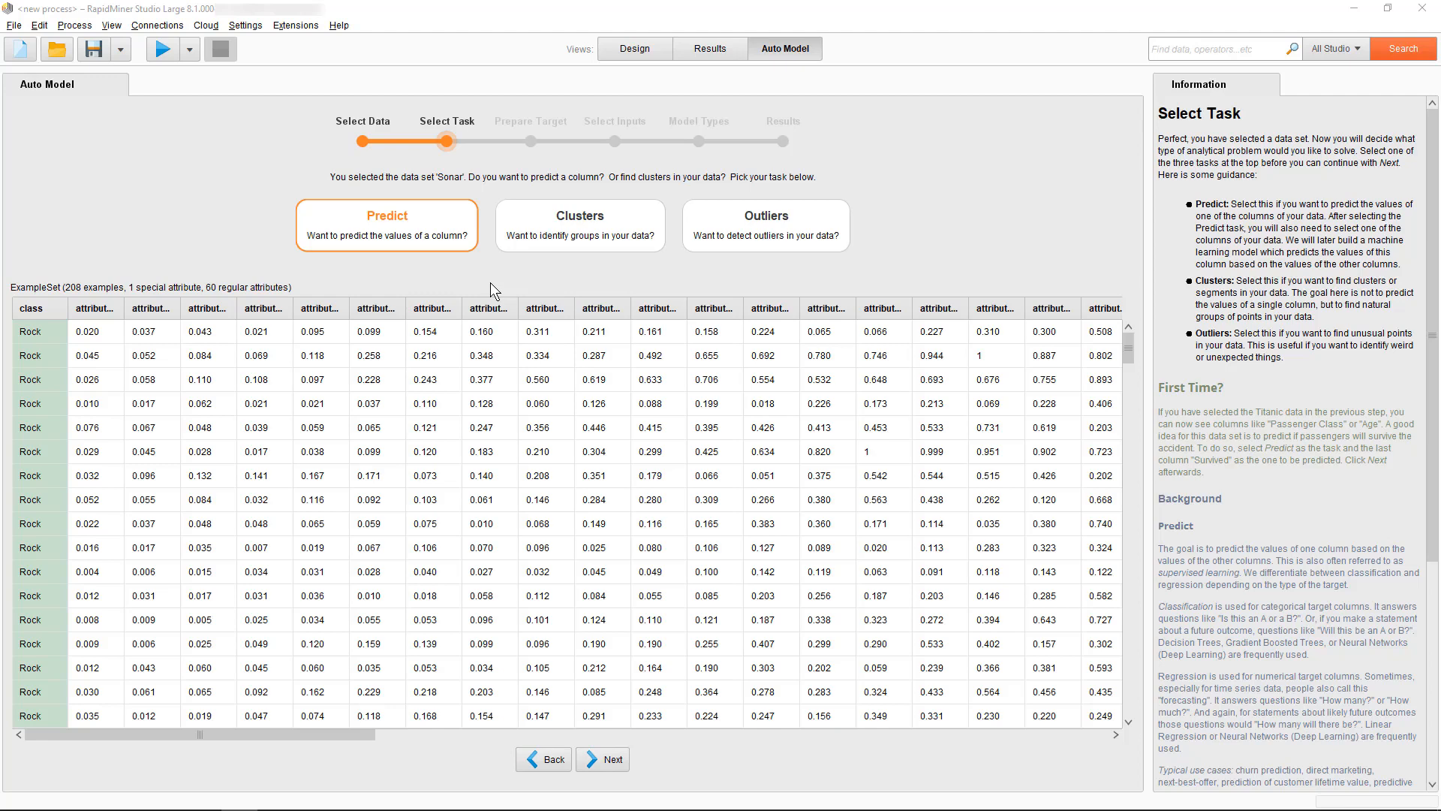
Return to the Select Data step where the Sonar sample dataset is chosen.
click(544, 758)
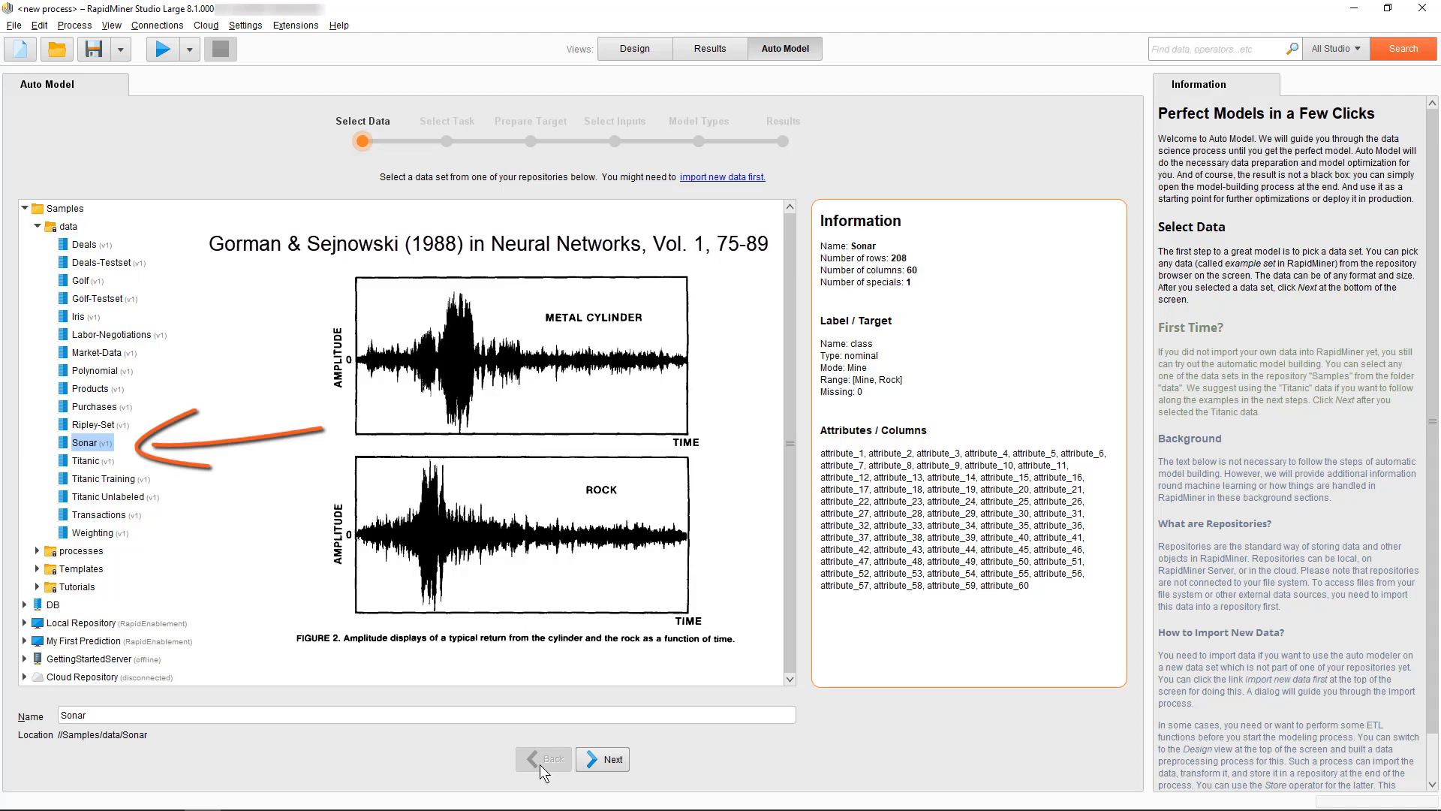
Load the Sonar dataset and choose Clusters as the task, reaching input selection.
click(84, 442)
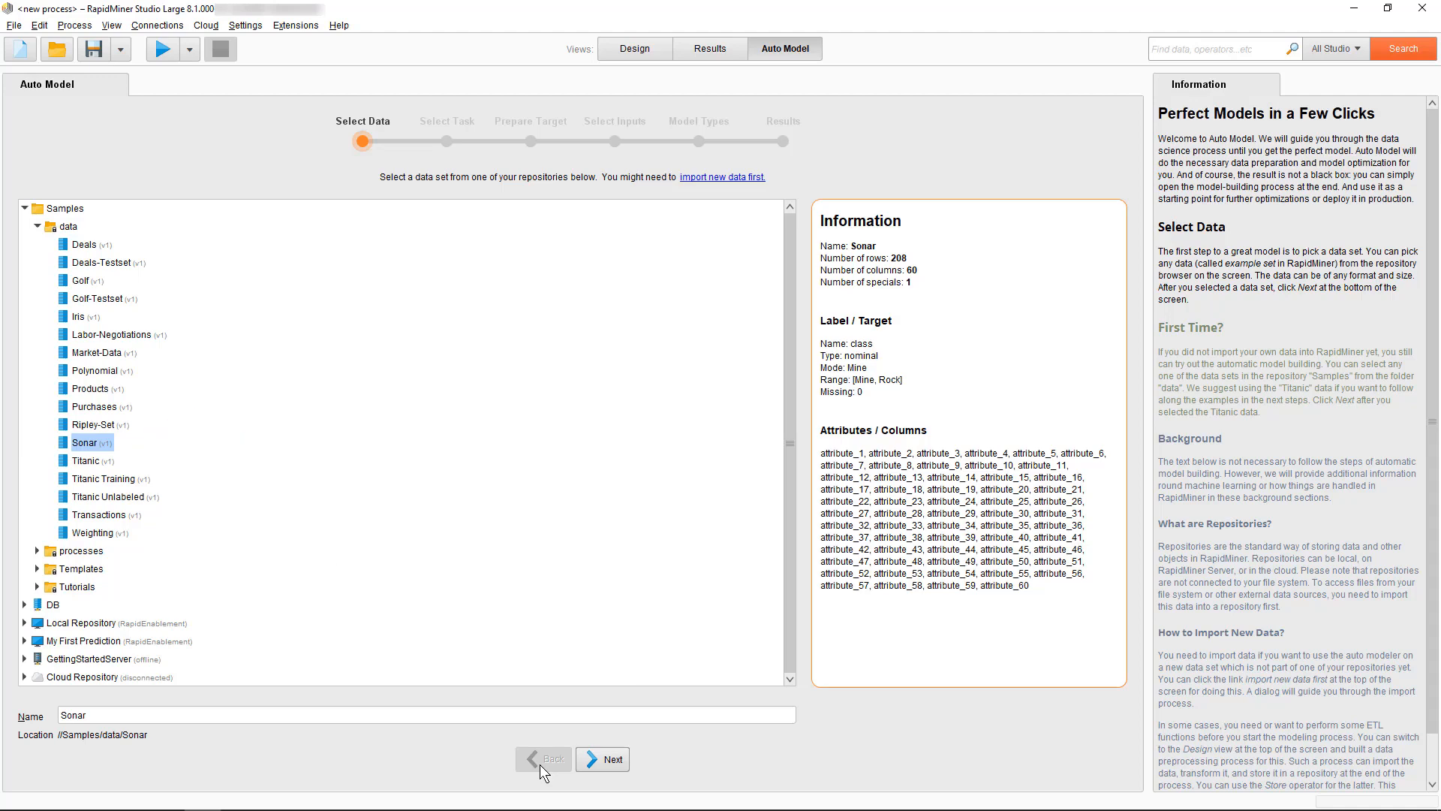
click(602, 758)
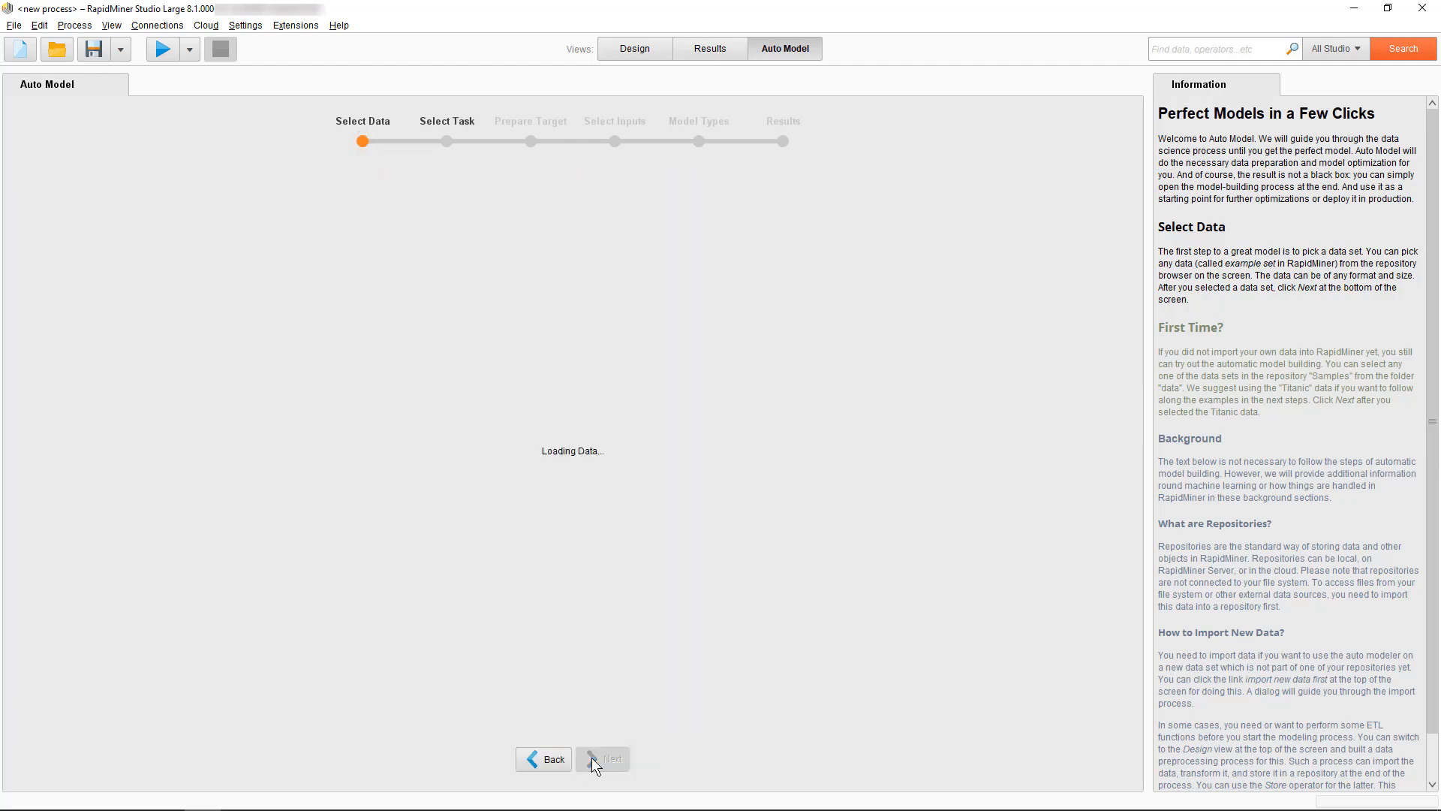
click(601, 758)
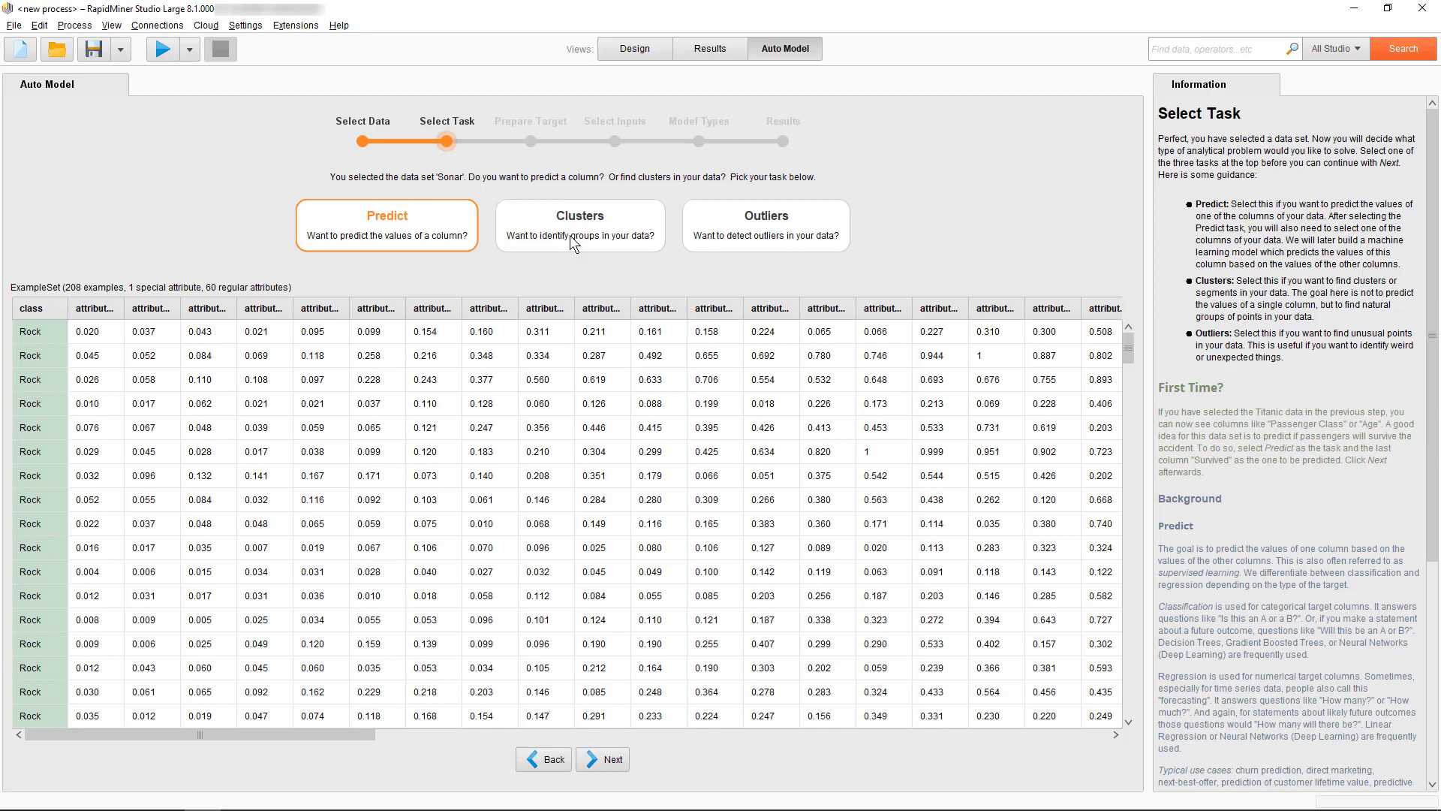
click(610, 760)
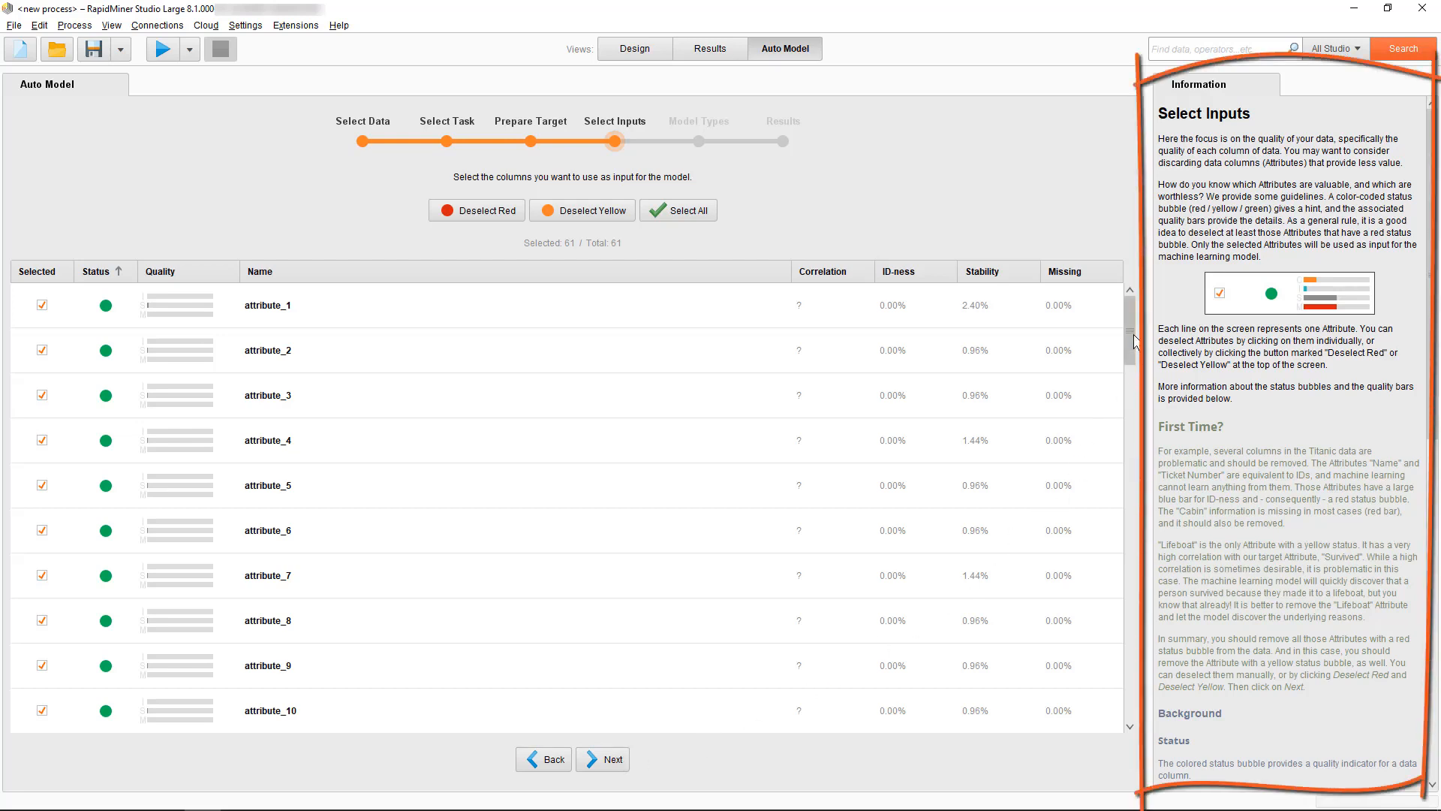
Exclude the class column, keeping 60 of 61 inputs, and continue to model types.
scroll(down, 3)
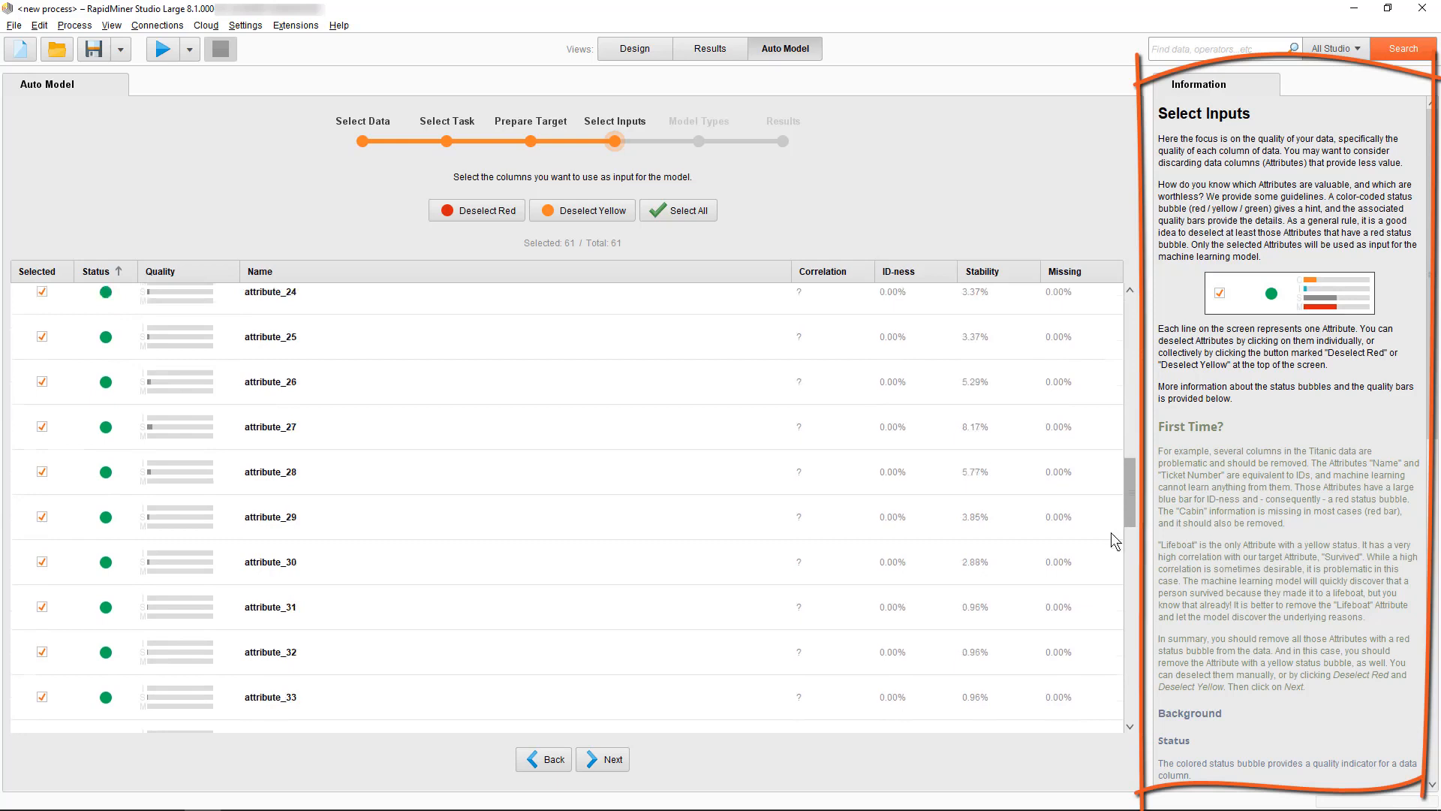
scroll(down, 3)
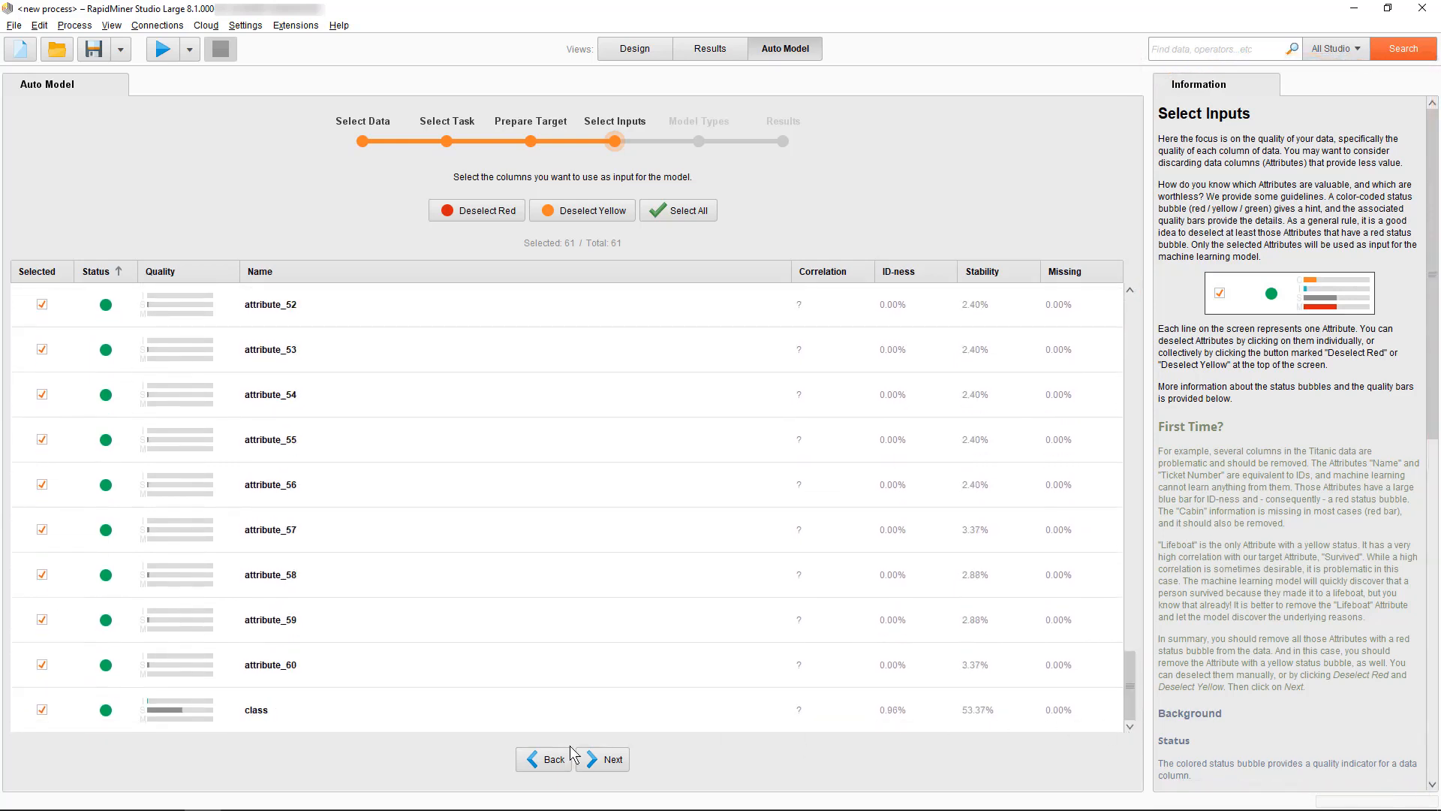
mouse_move(72, 722)
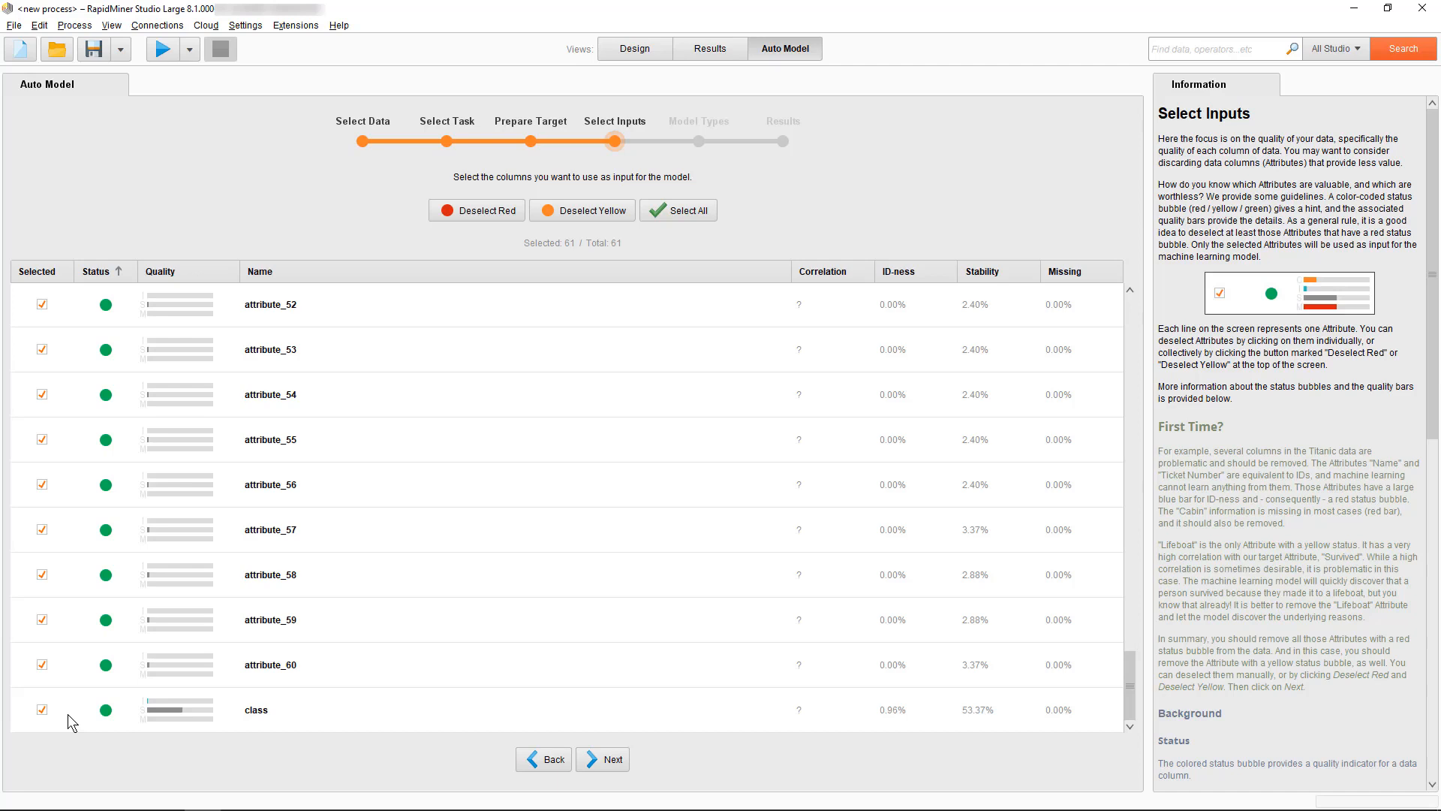
mouse_move(57, 714)
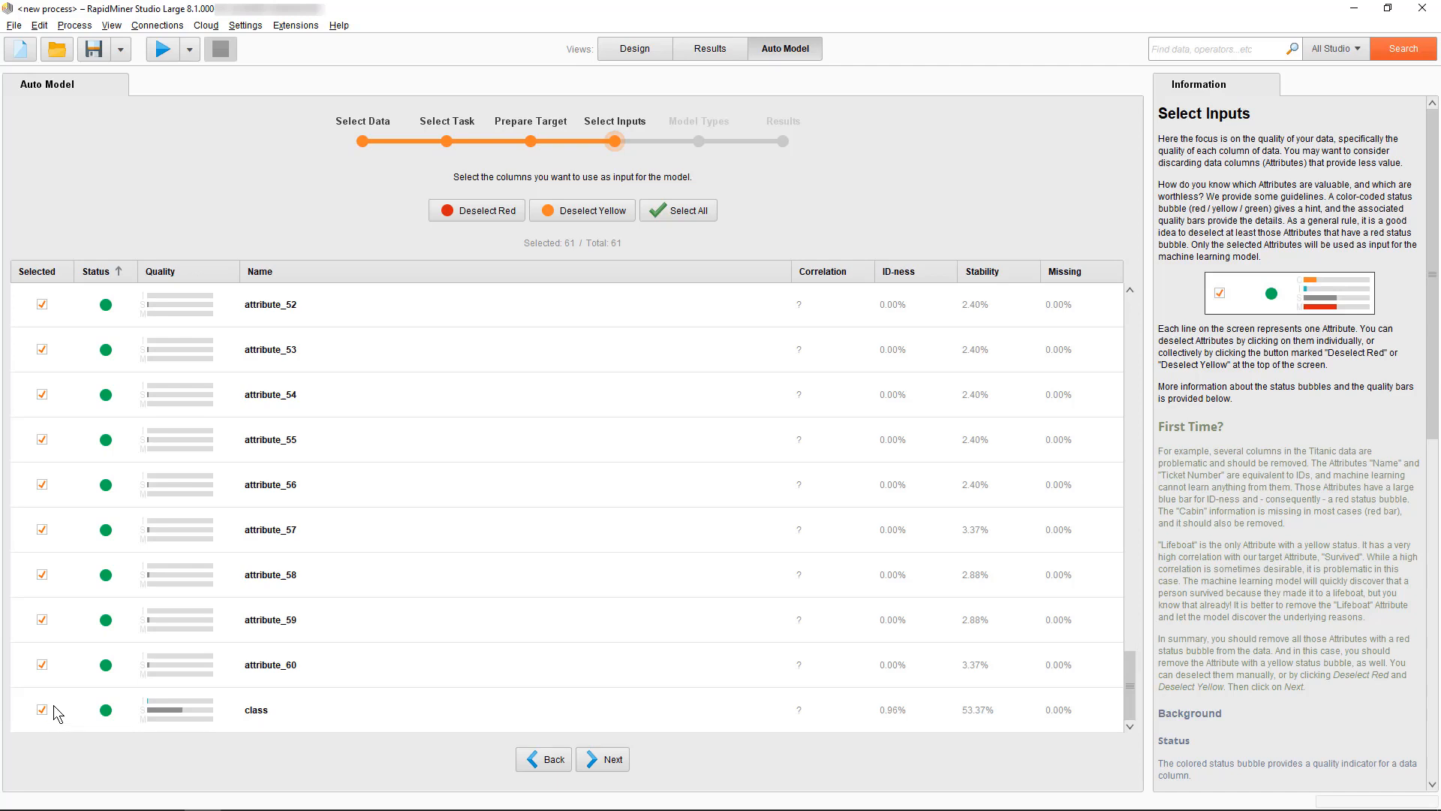
click(42, 708)
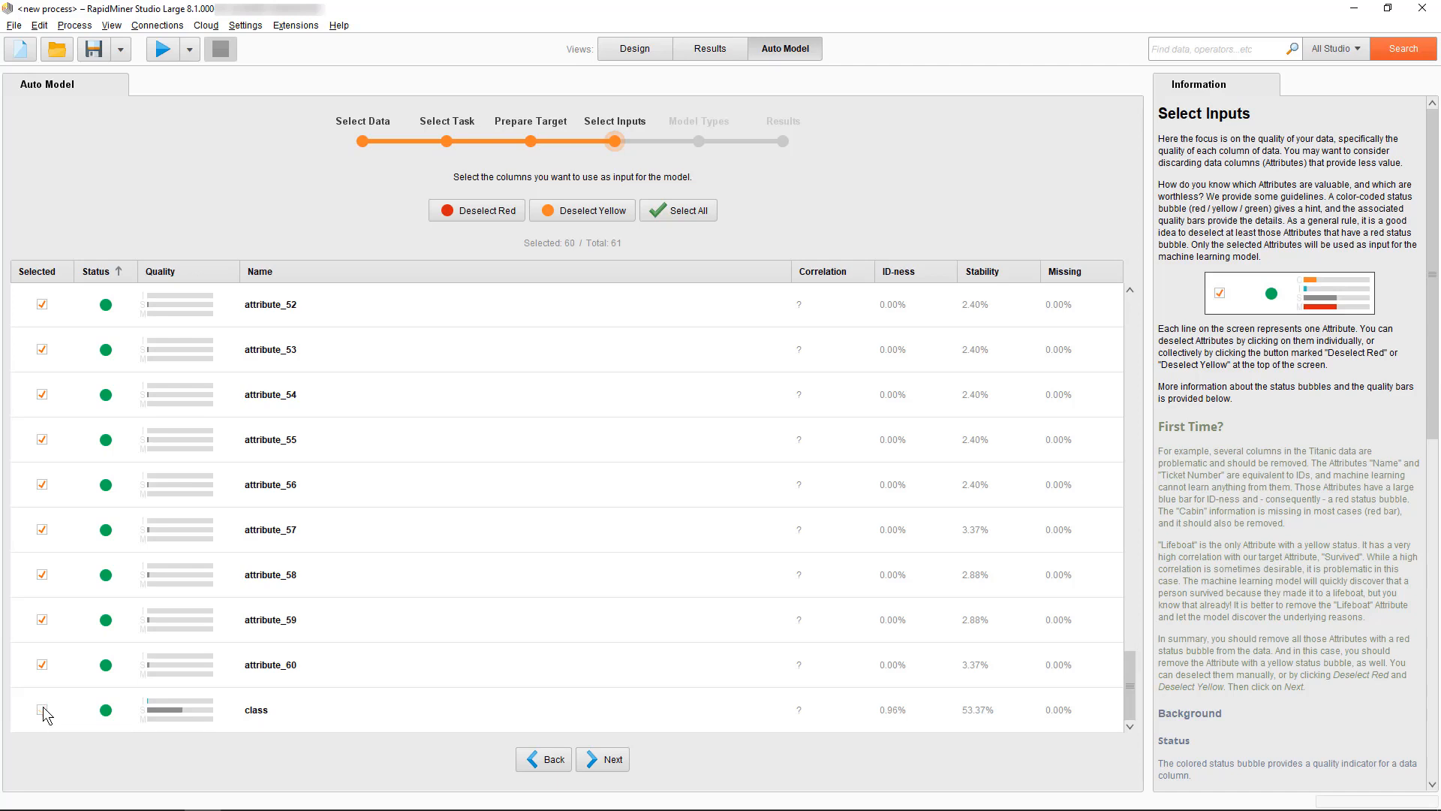
click(602, 758)
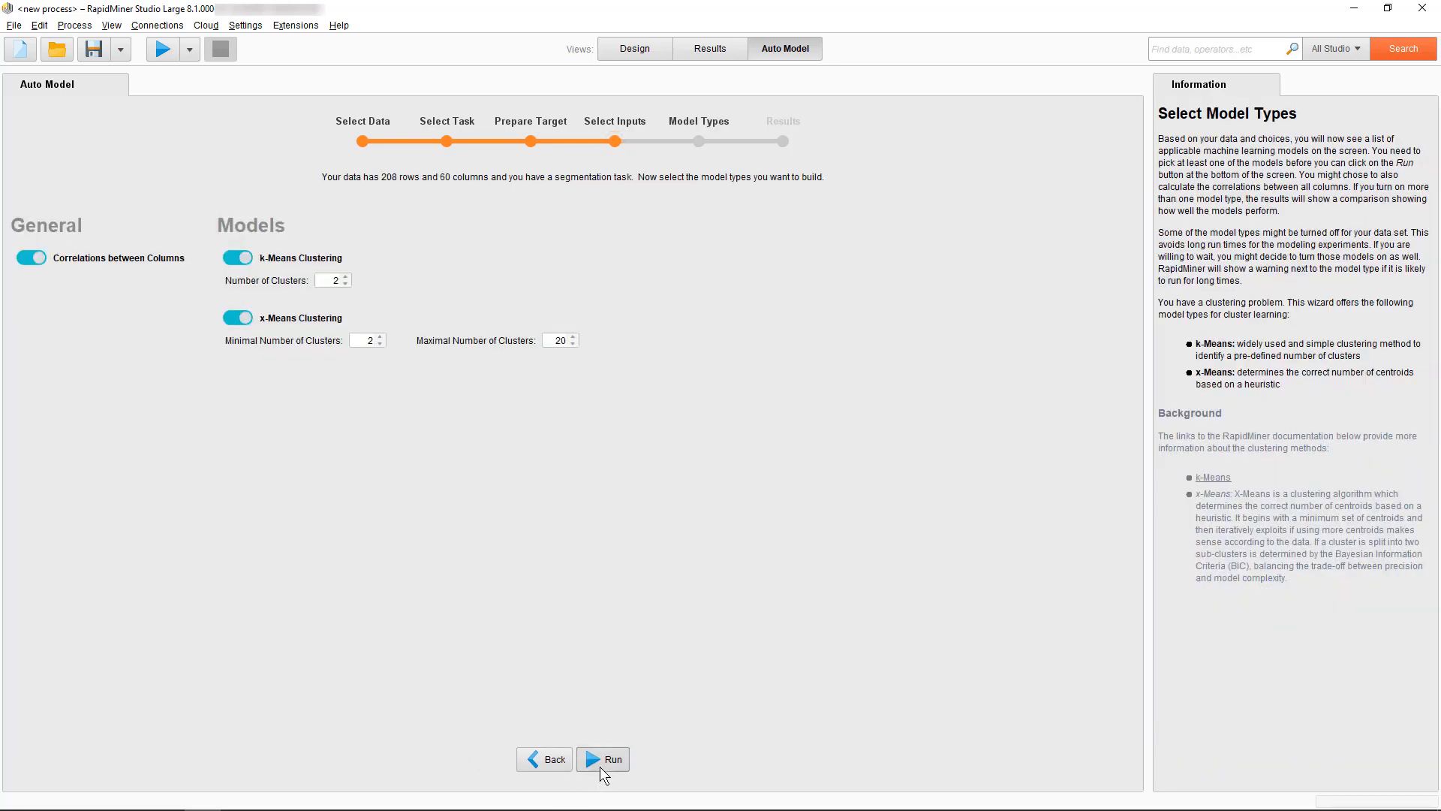
Set k-Means to 3 clusters and run the k-Means and x-Means models.
click(603, 758)
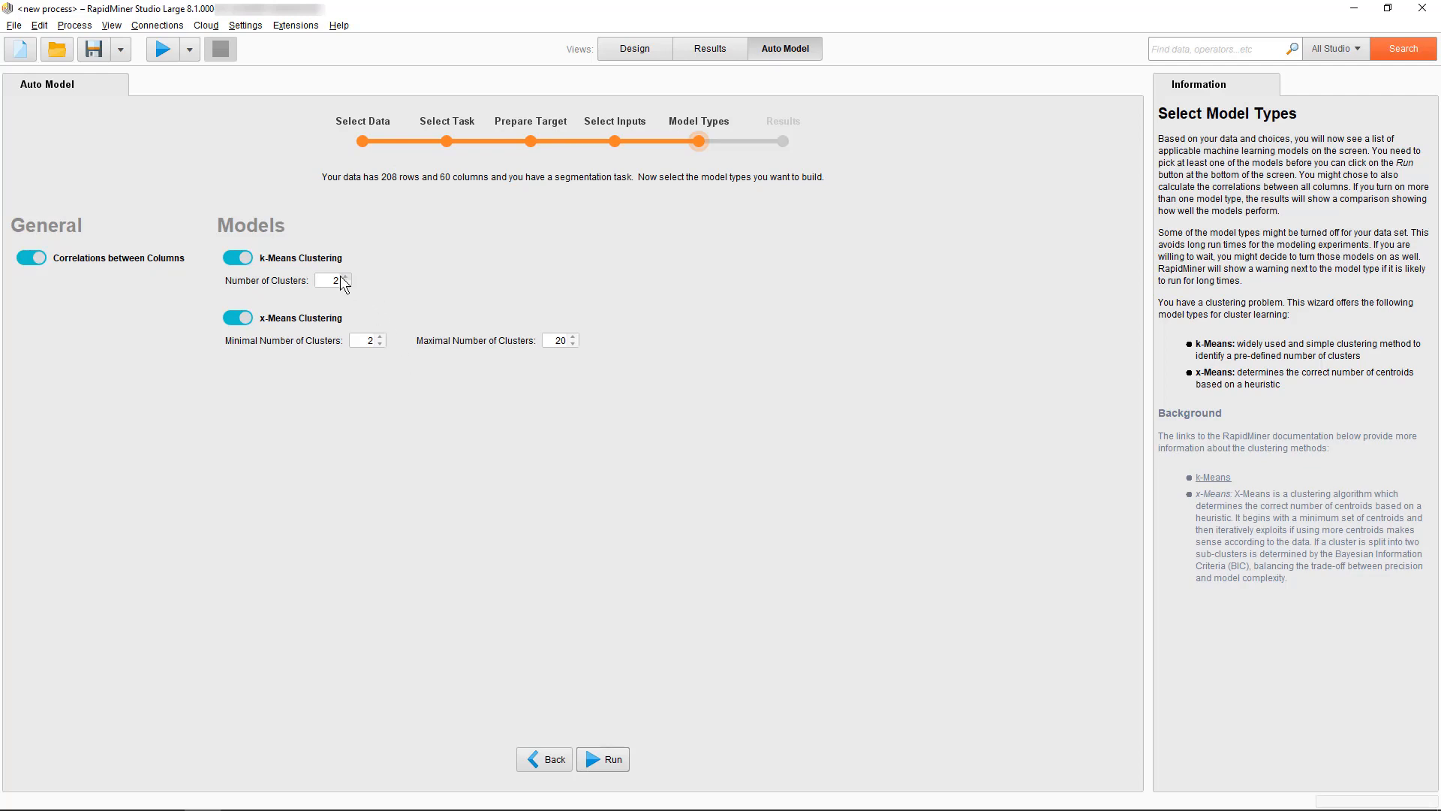
click(347, 276)
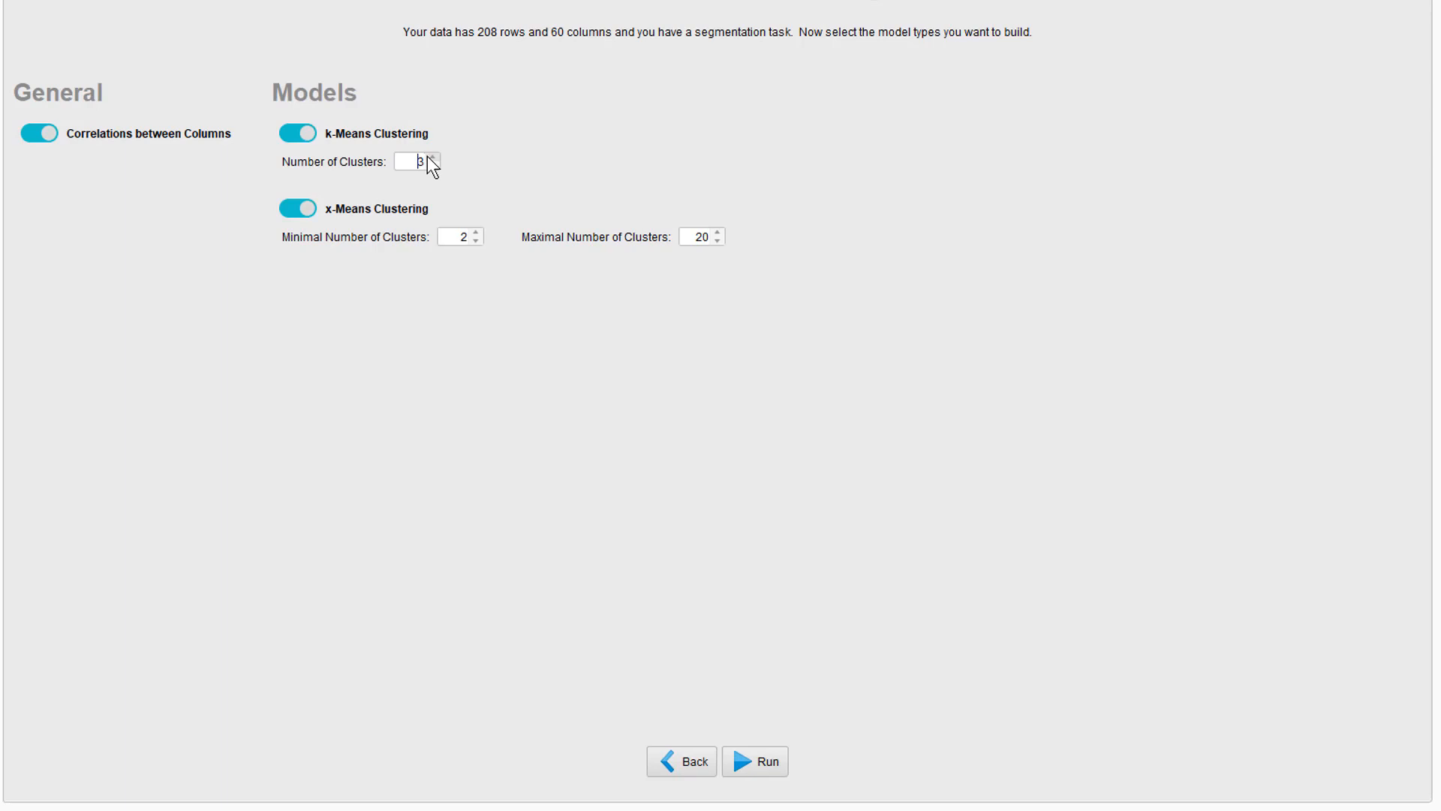
click(755, 761)
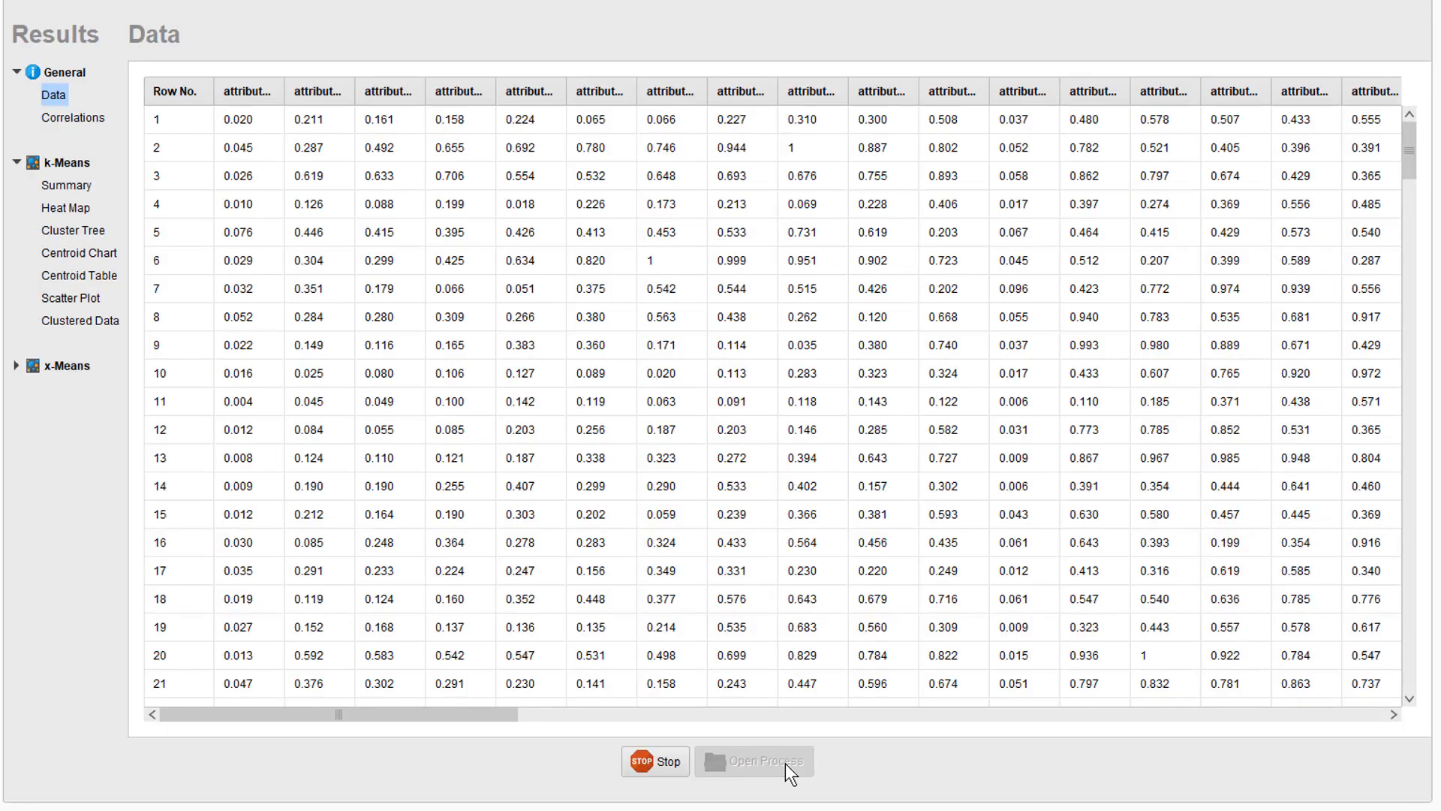
View the attribute correlations, then the k-Means summary of 85, 39 and 84 rows.
click(72, 117)
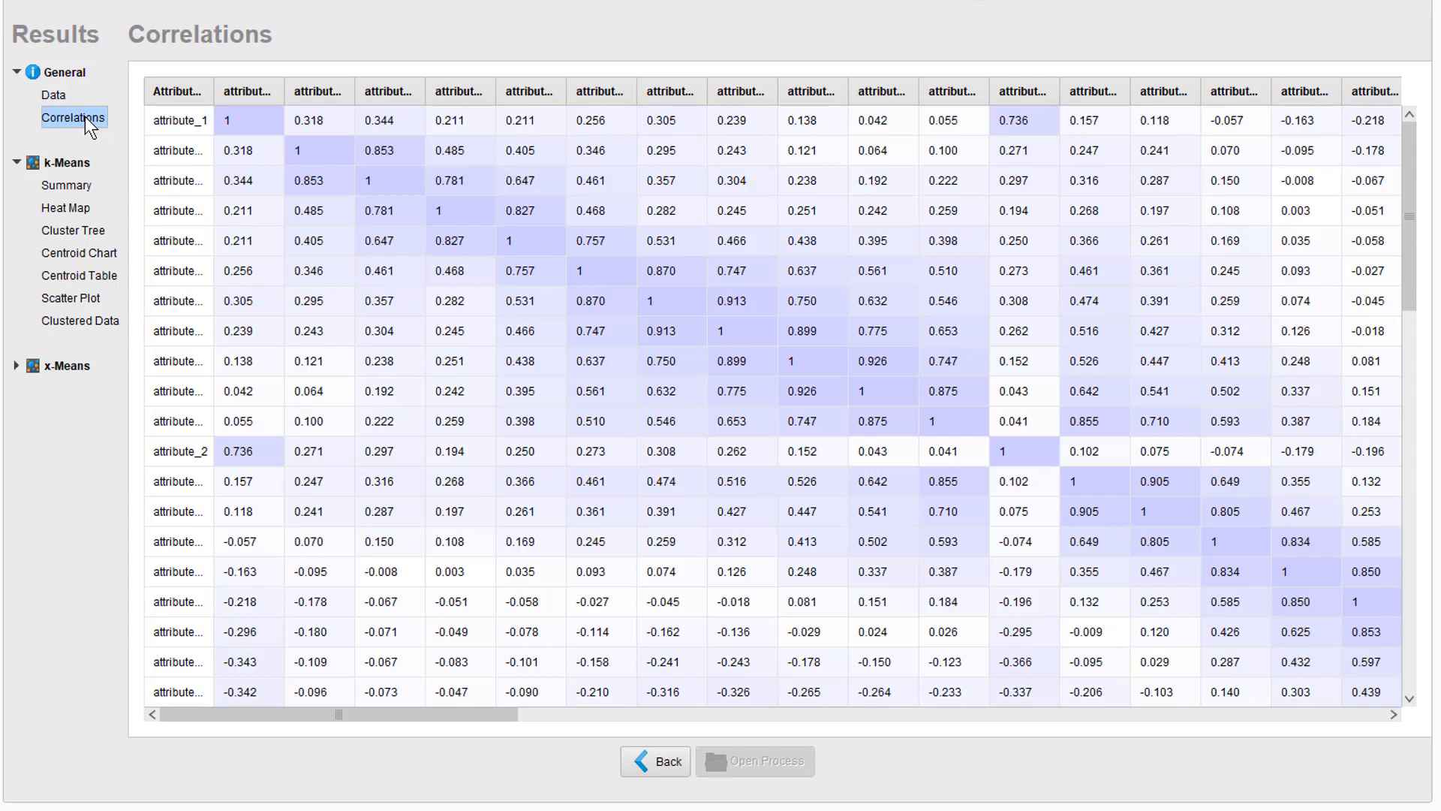
click(66, 185)
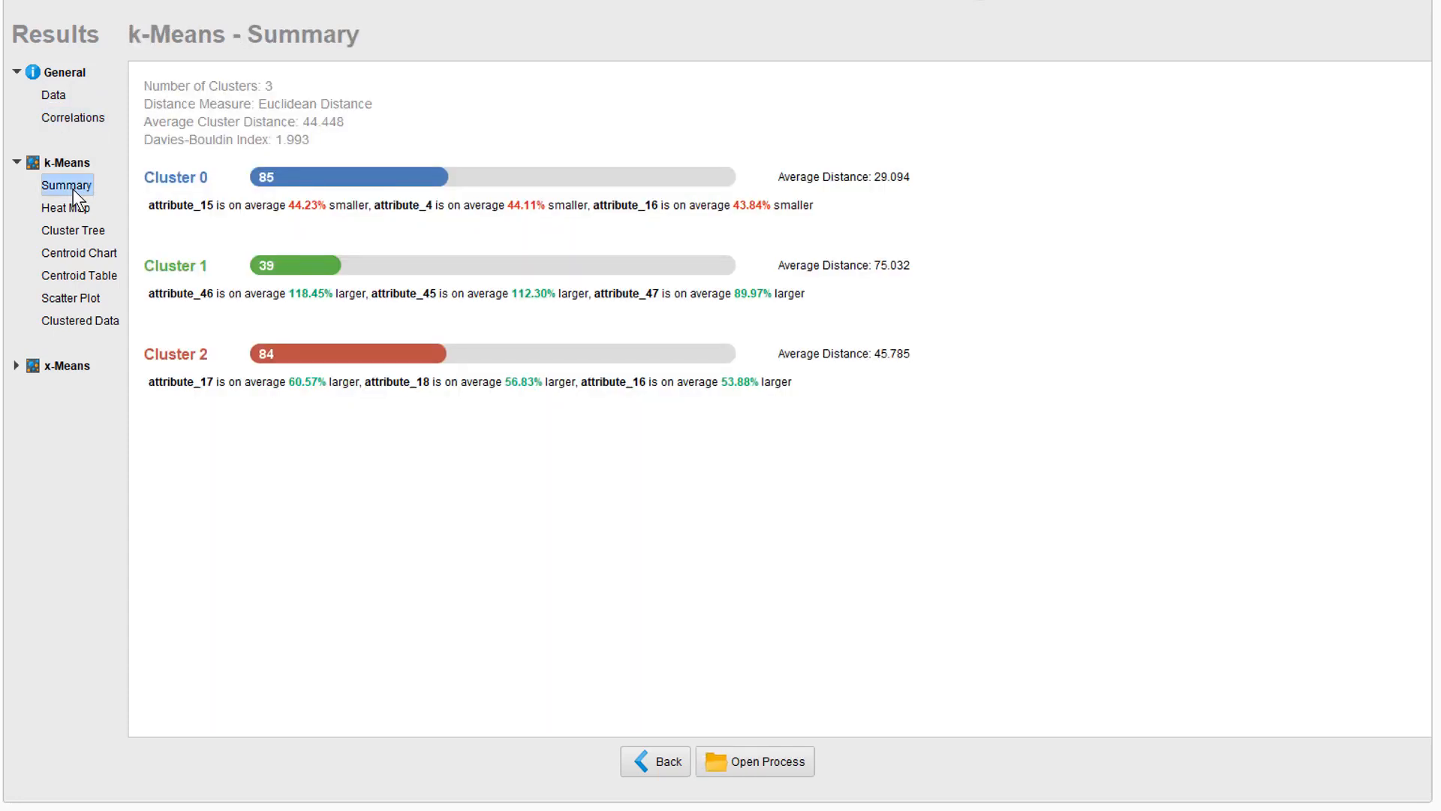
mouse_move(345, 174)
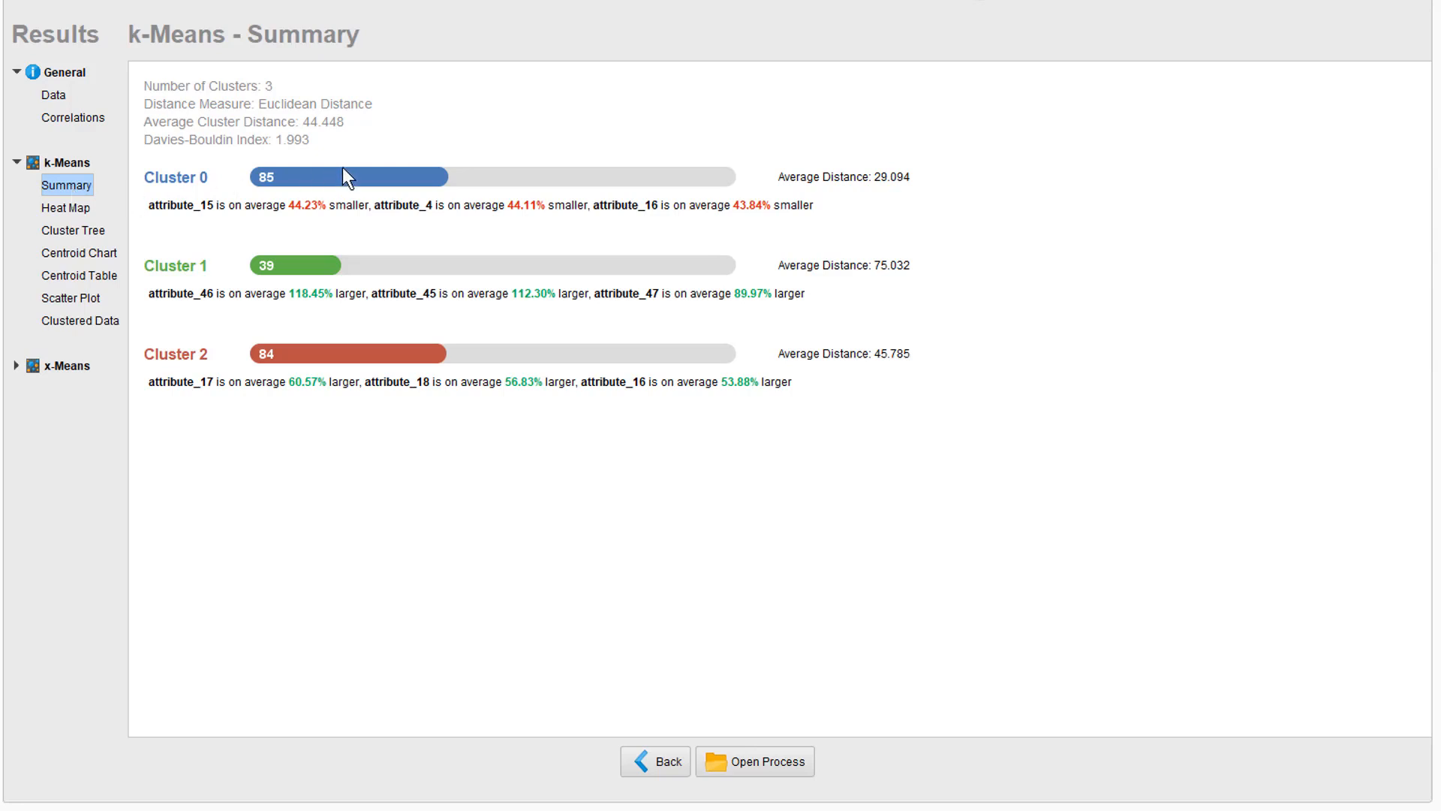
mouse_move(347, 183)
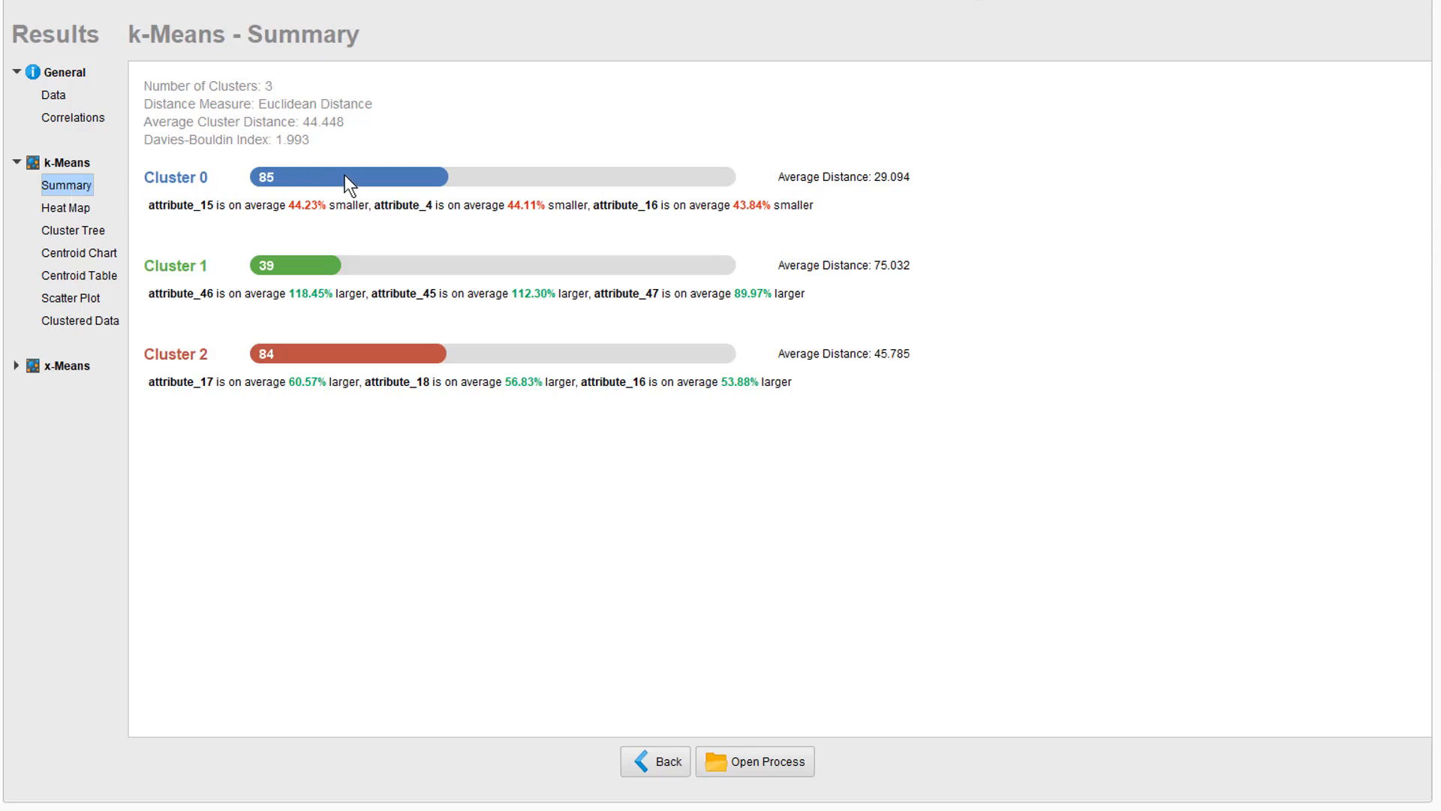
mouse_move(347, 178)
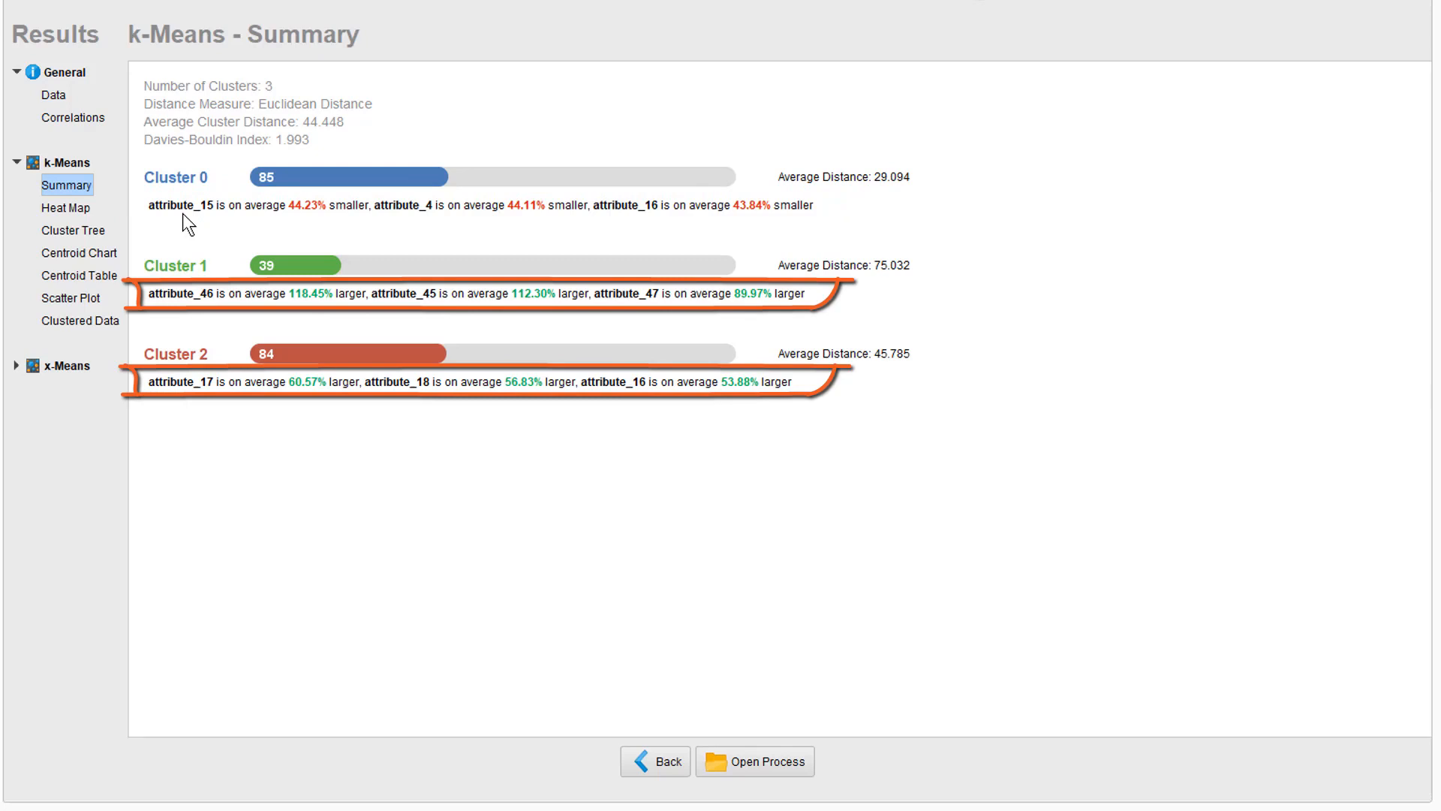
View the k-Means heat map and the cluster tree separating cluster_0, cluster_1 and cluster_2.
click(65, 207)
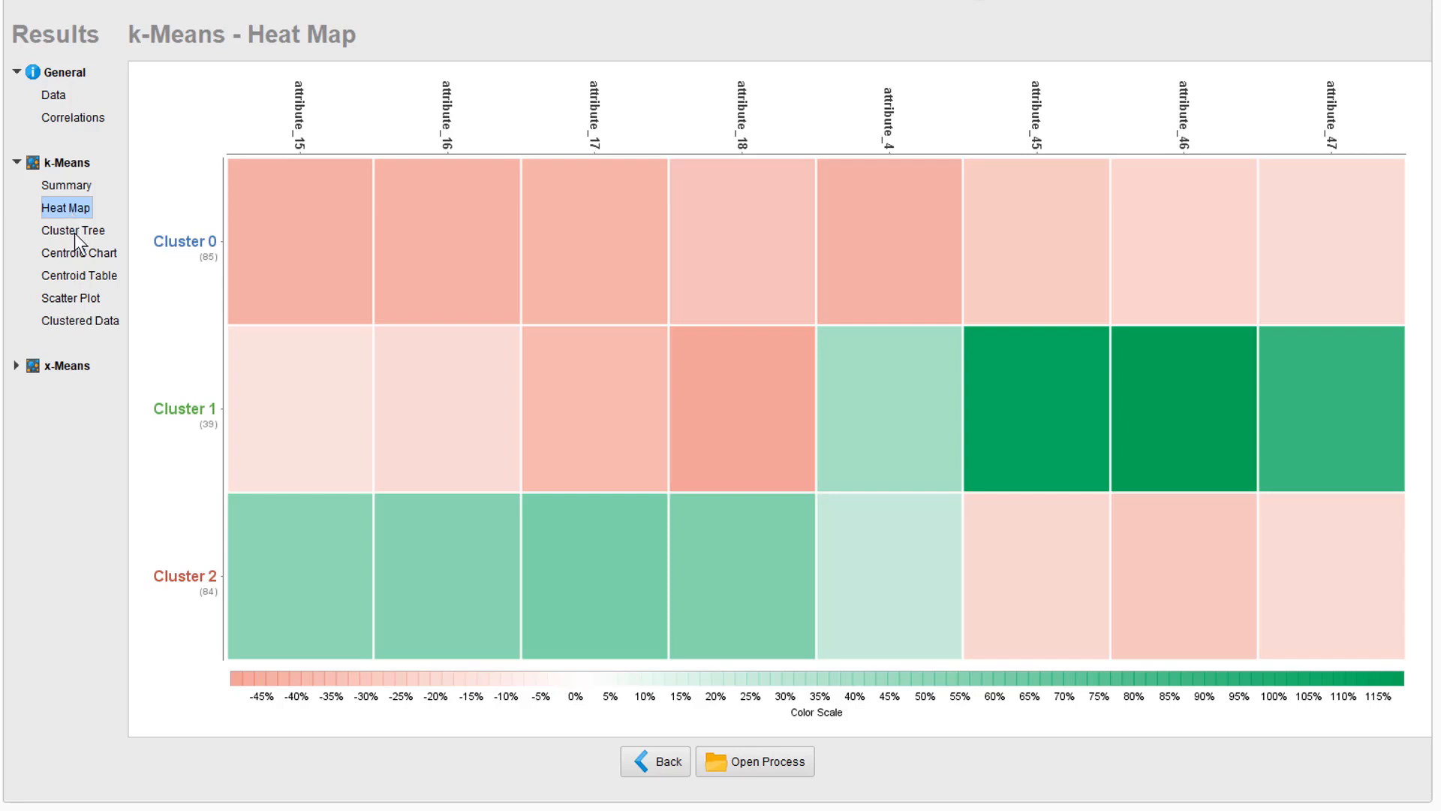
click(73, 229)
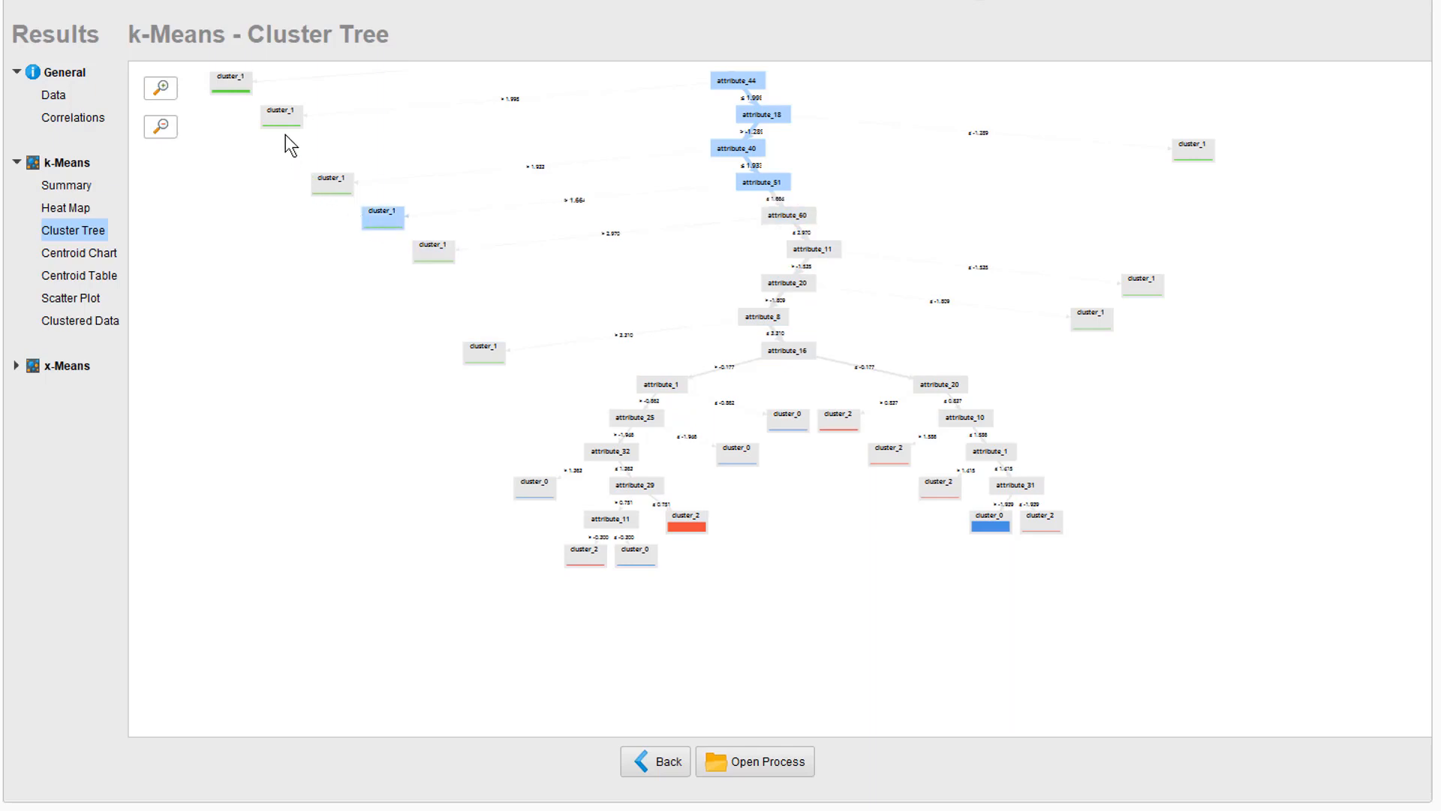
Review x-Means results: centroid chart, centroid table, scatter plot and clustered data.
click(16, 365)
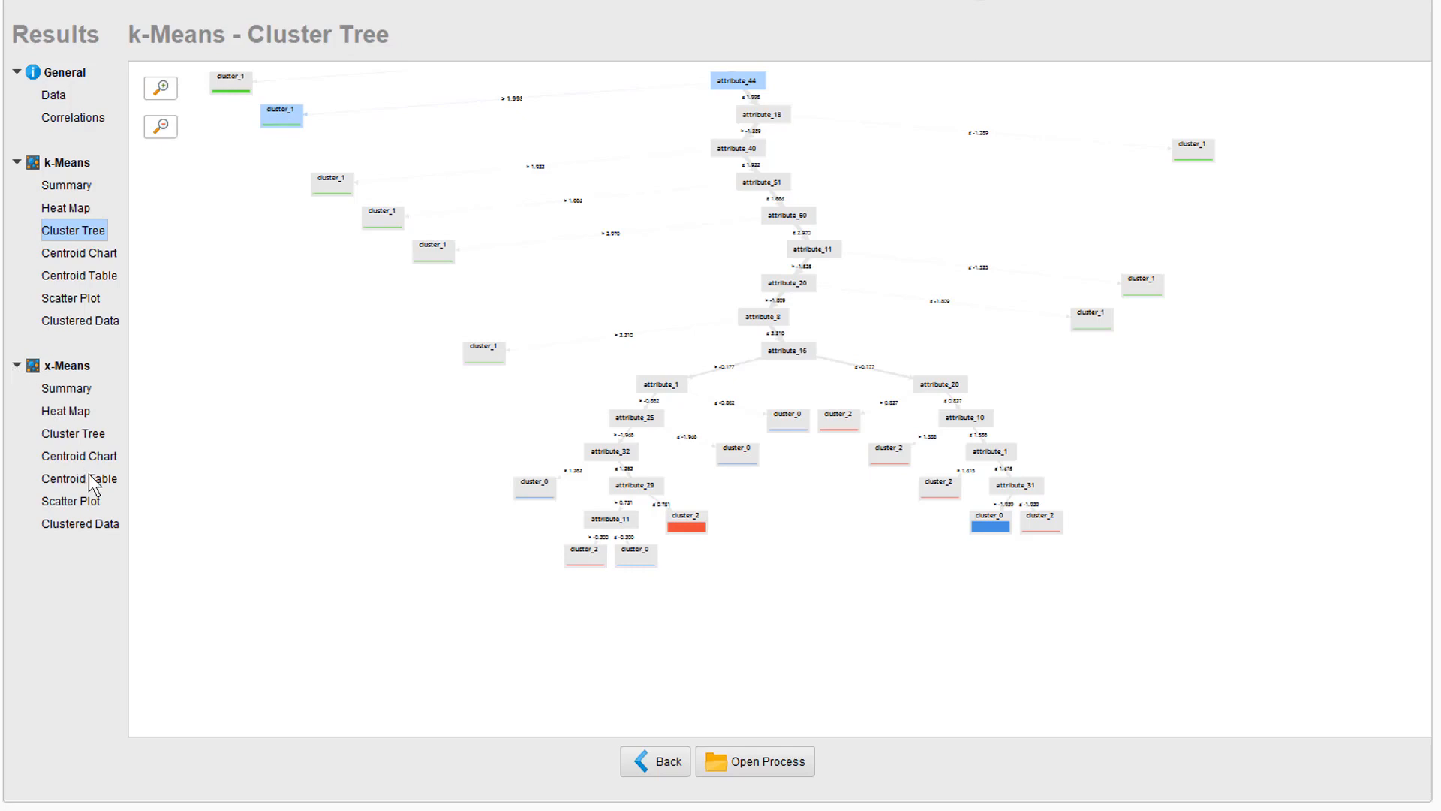
click(78, 456)
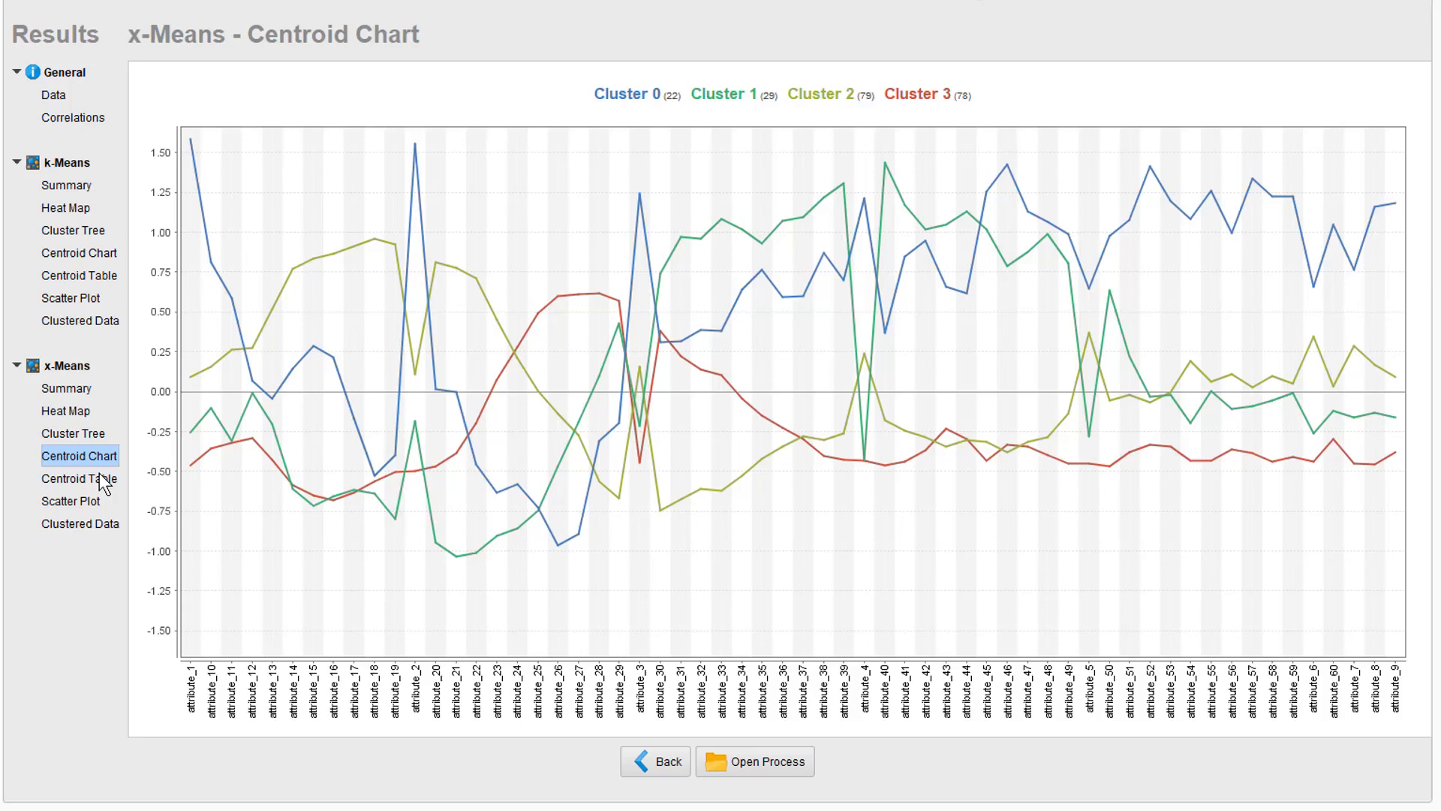
click(80, 478)
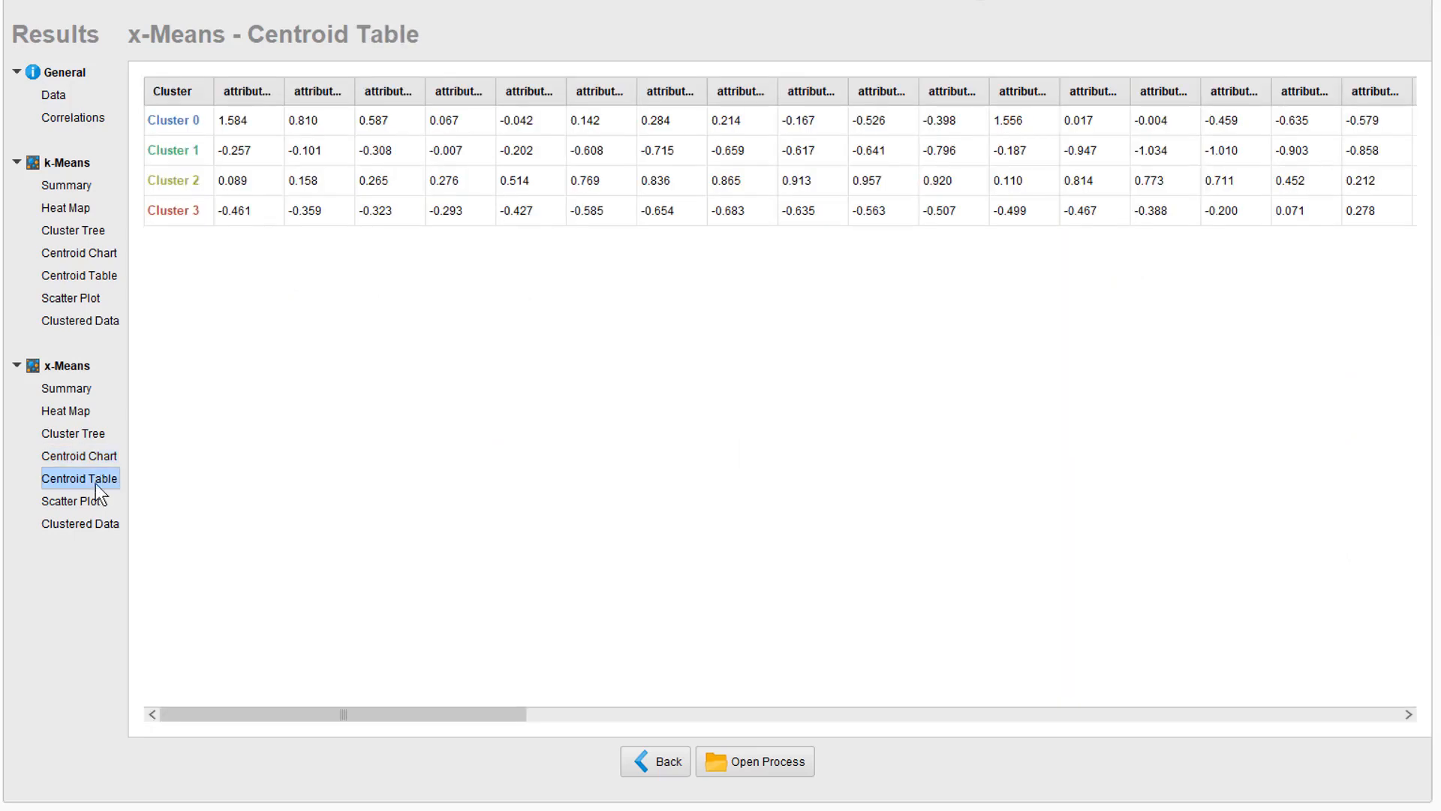
click(70, 501)
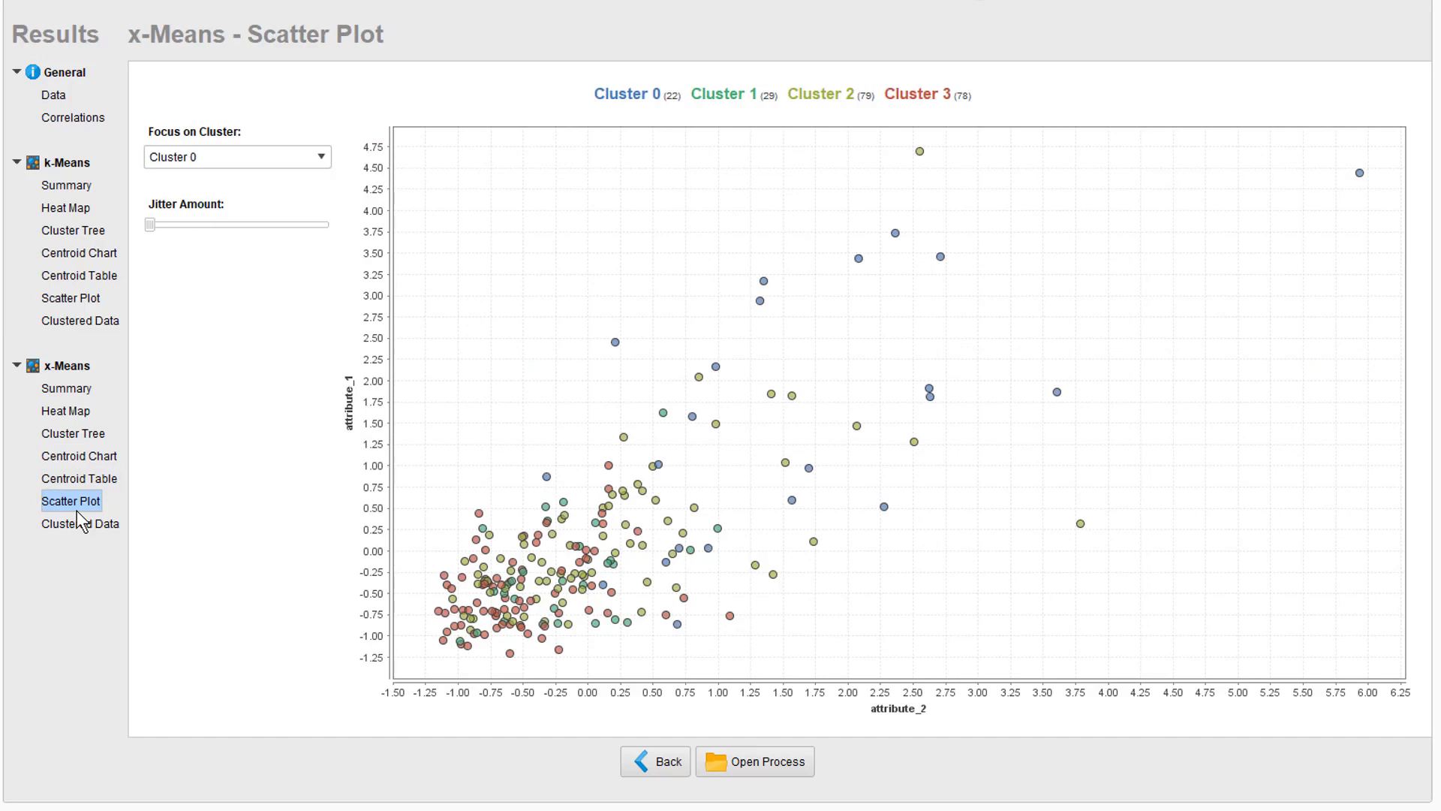
mouse_move(141, 489)
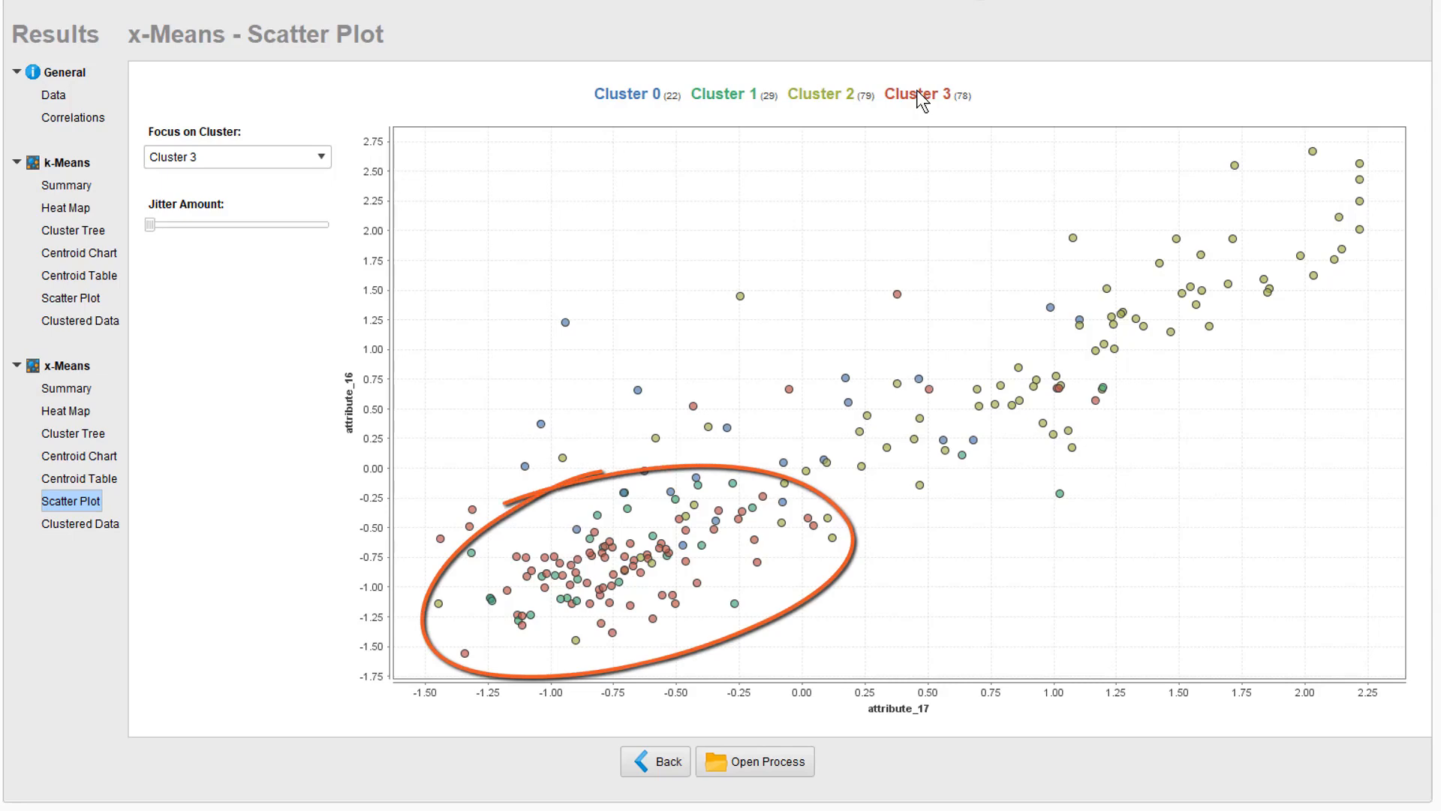
click(79, 524)
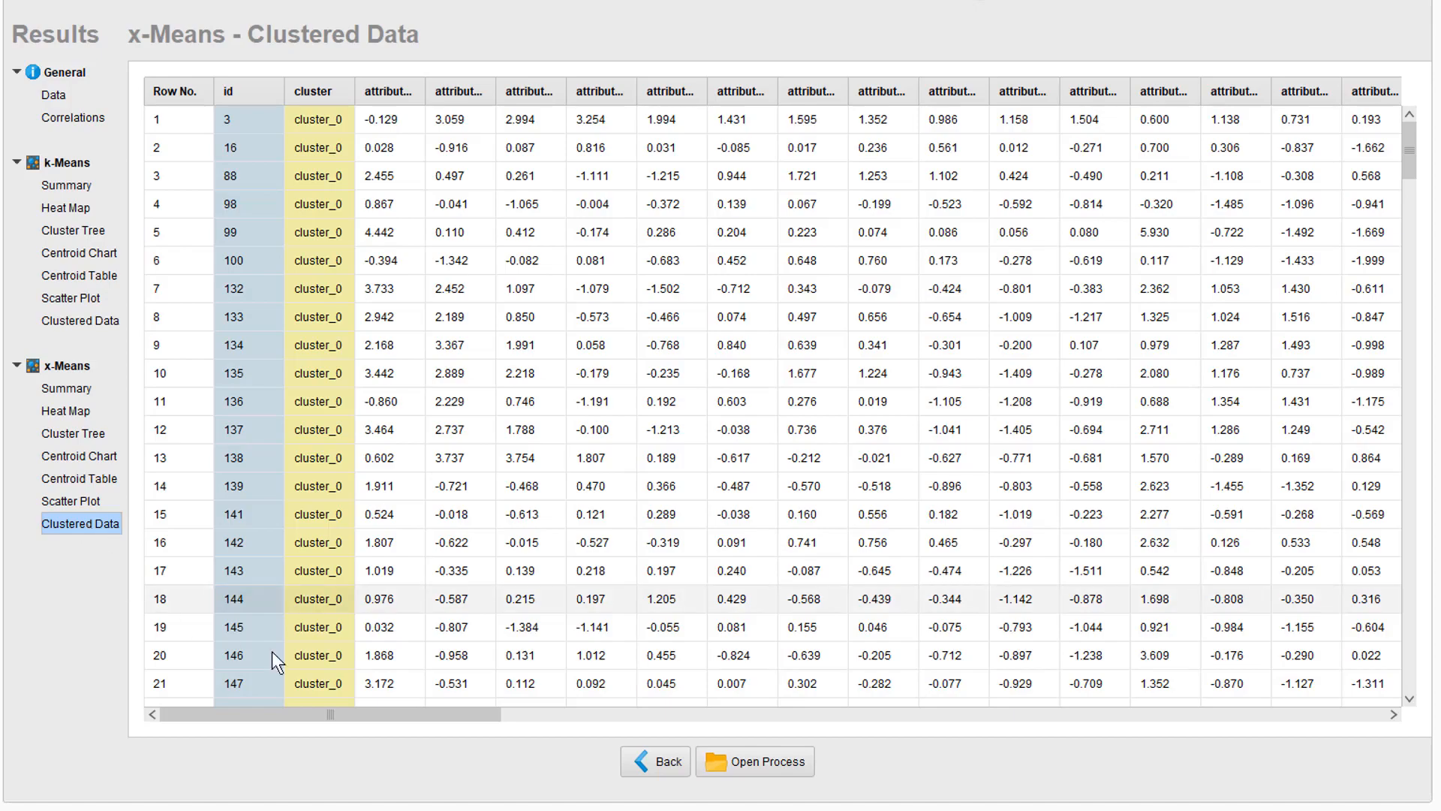
Switch the task to Outliers and exclude the class column from the inputs.
click(785, 48)
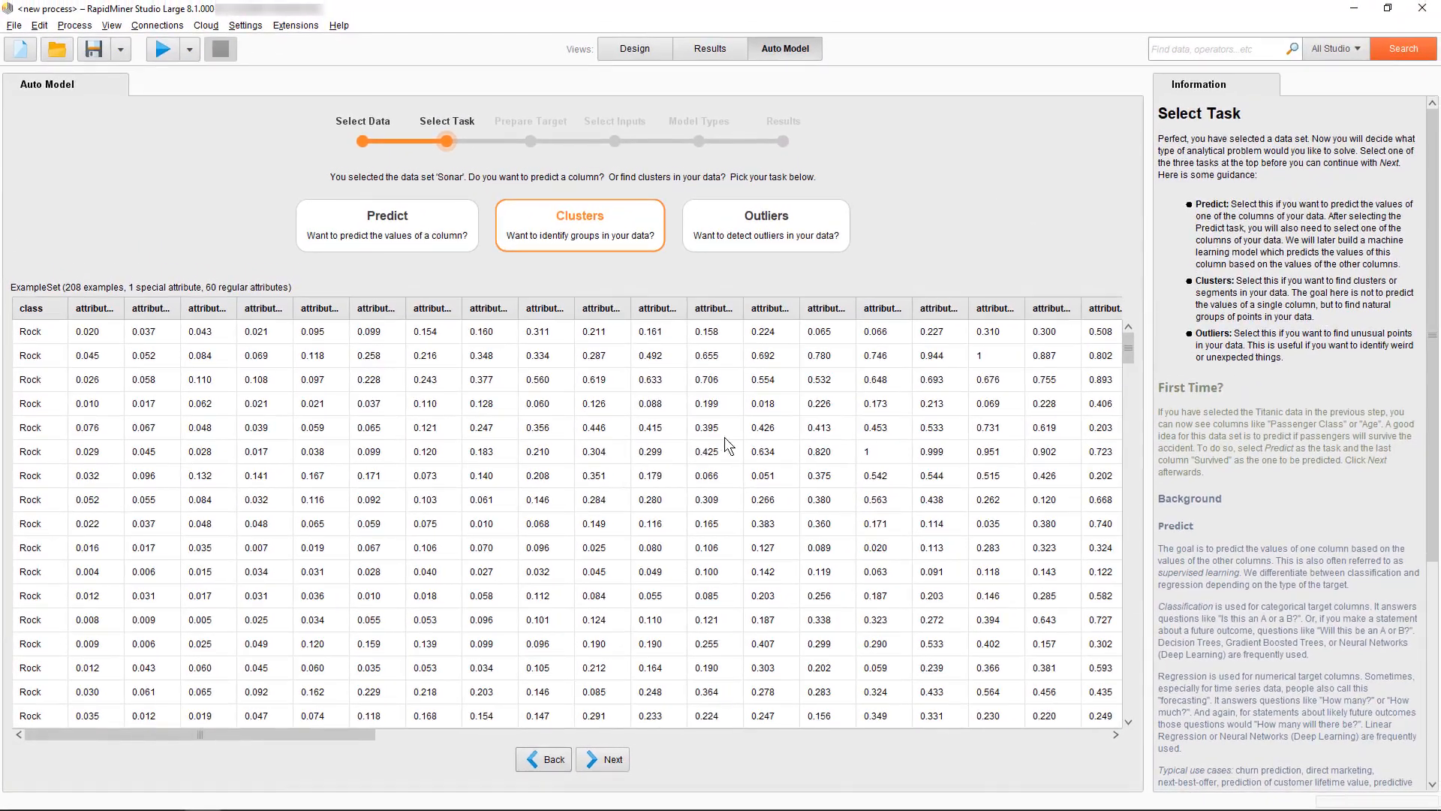
click(764, 225)
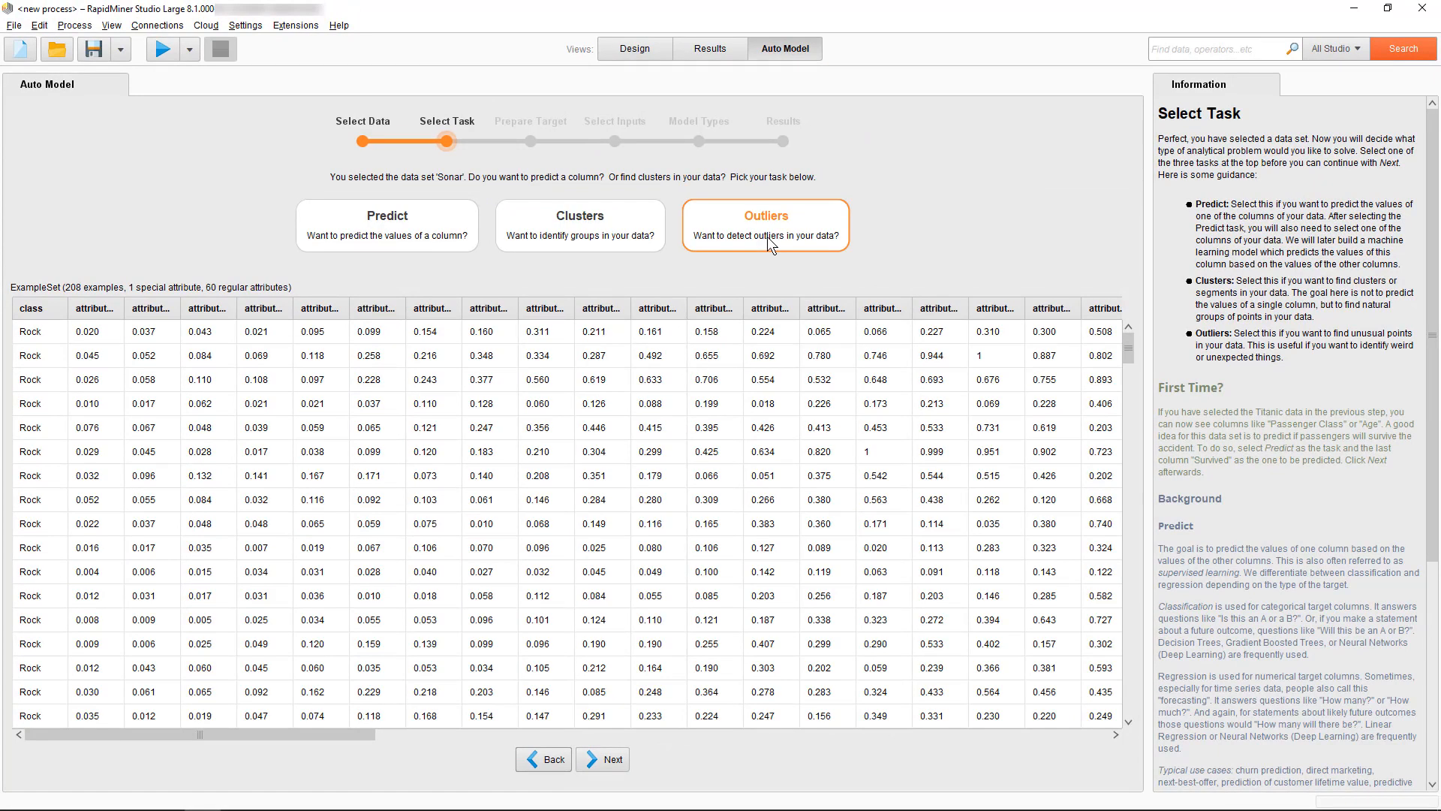
click(602, 759)
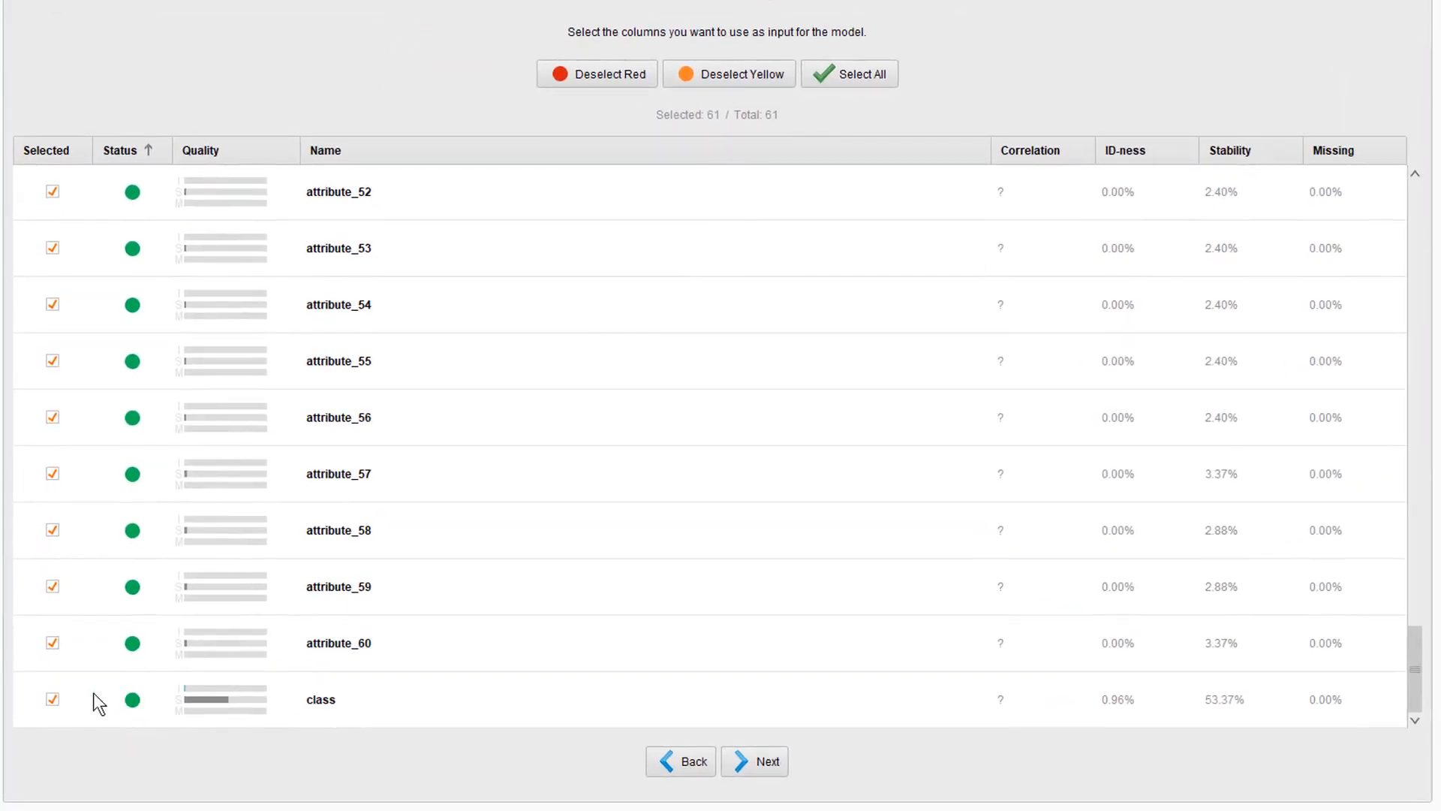
click(51, 699)
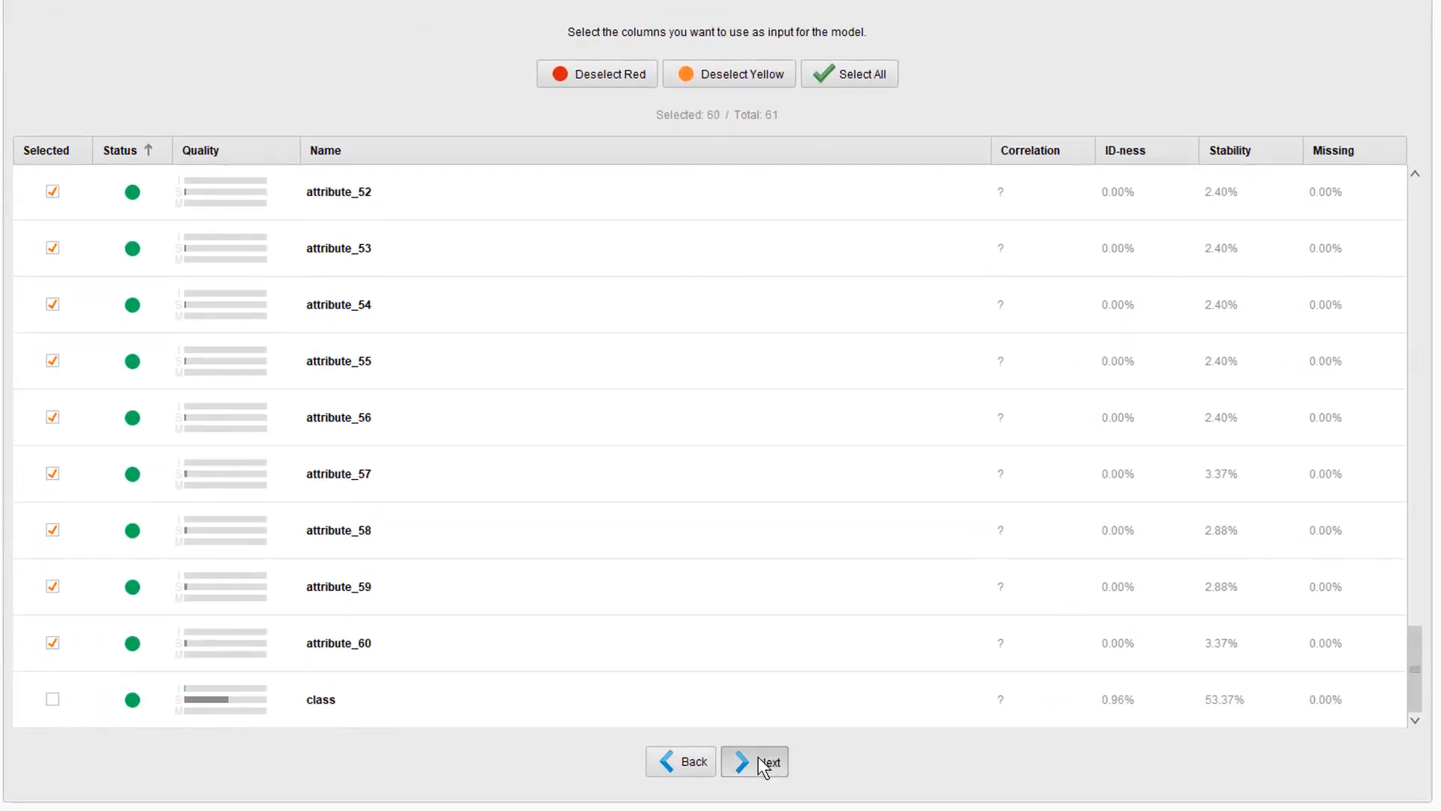
click(752, 761)
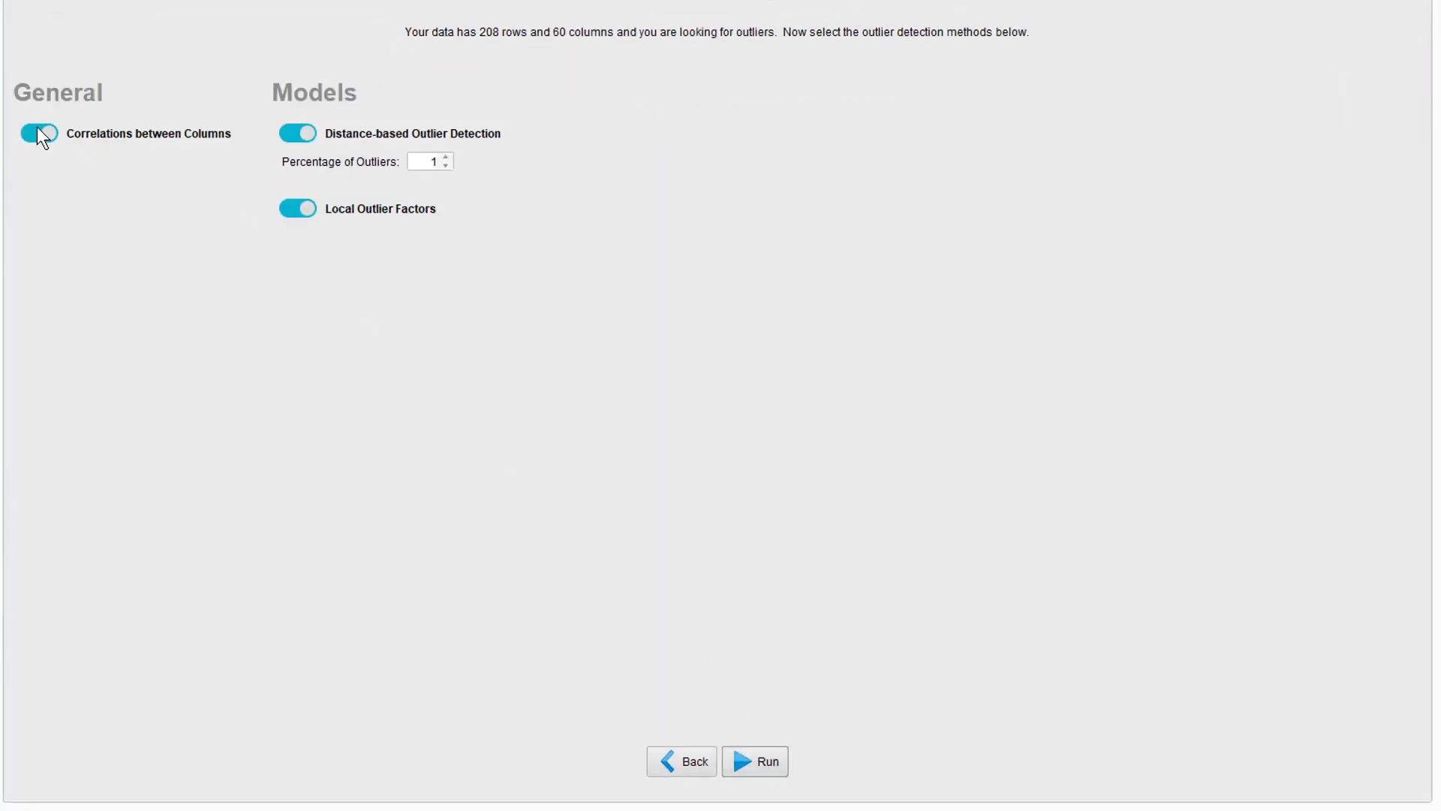
Turn off column correlations, set percentage of outliers to 2, and run detection.
click(36, 133)
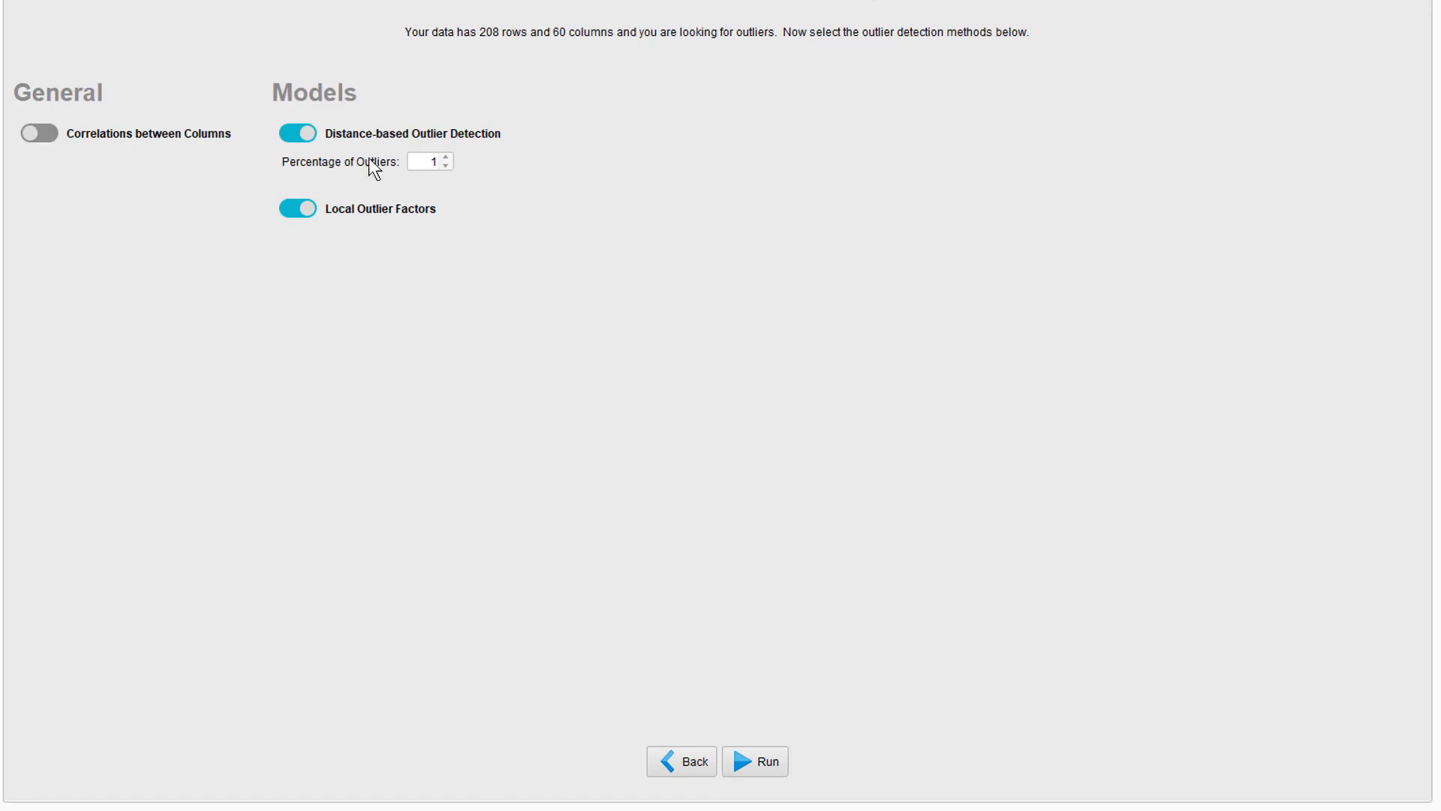
click(446, 157)
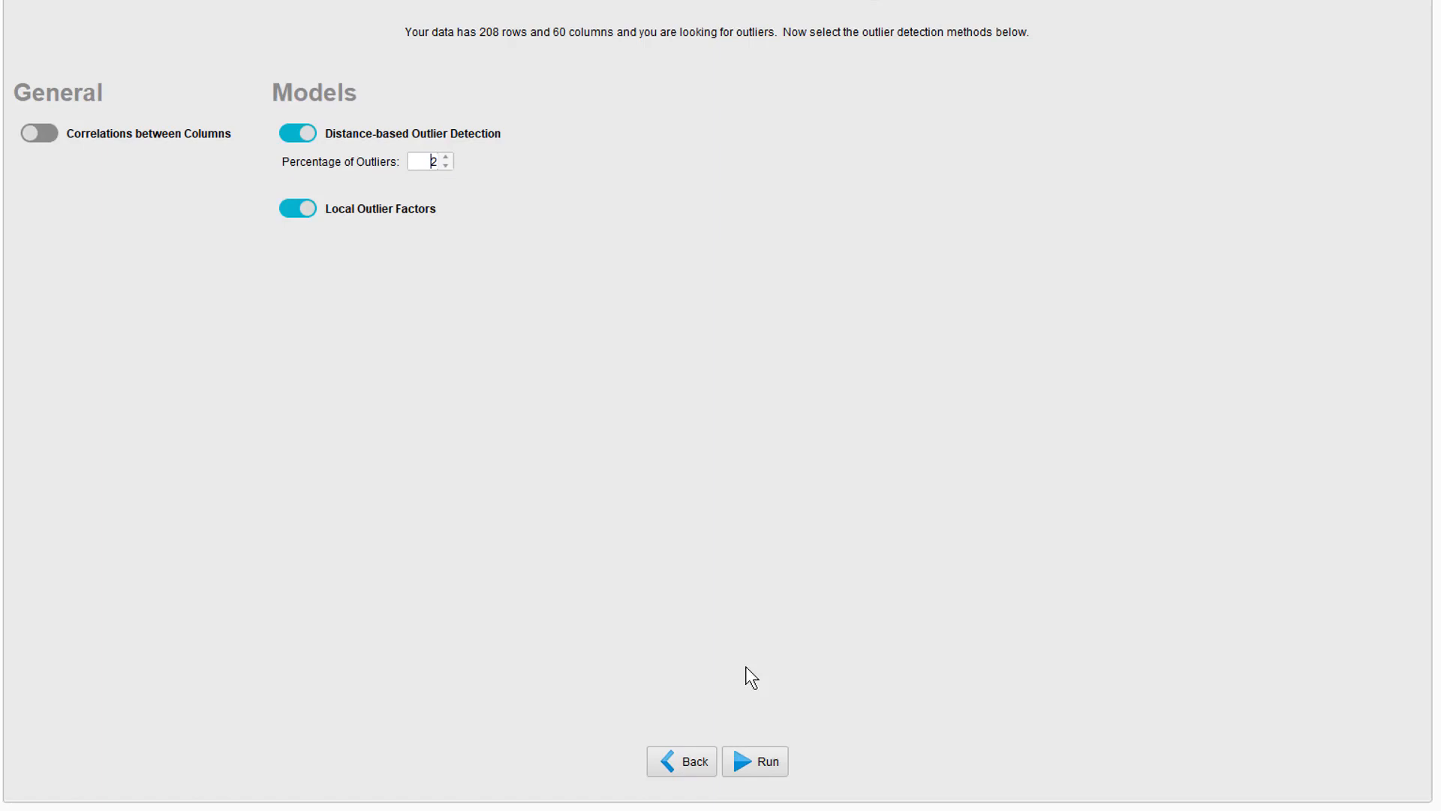
click(755, 761)
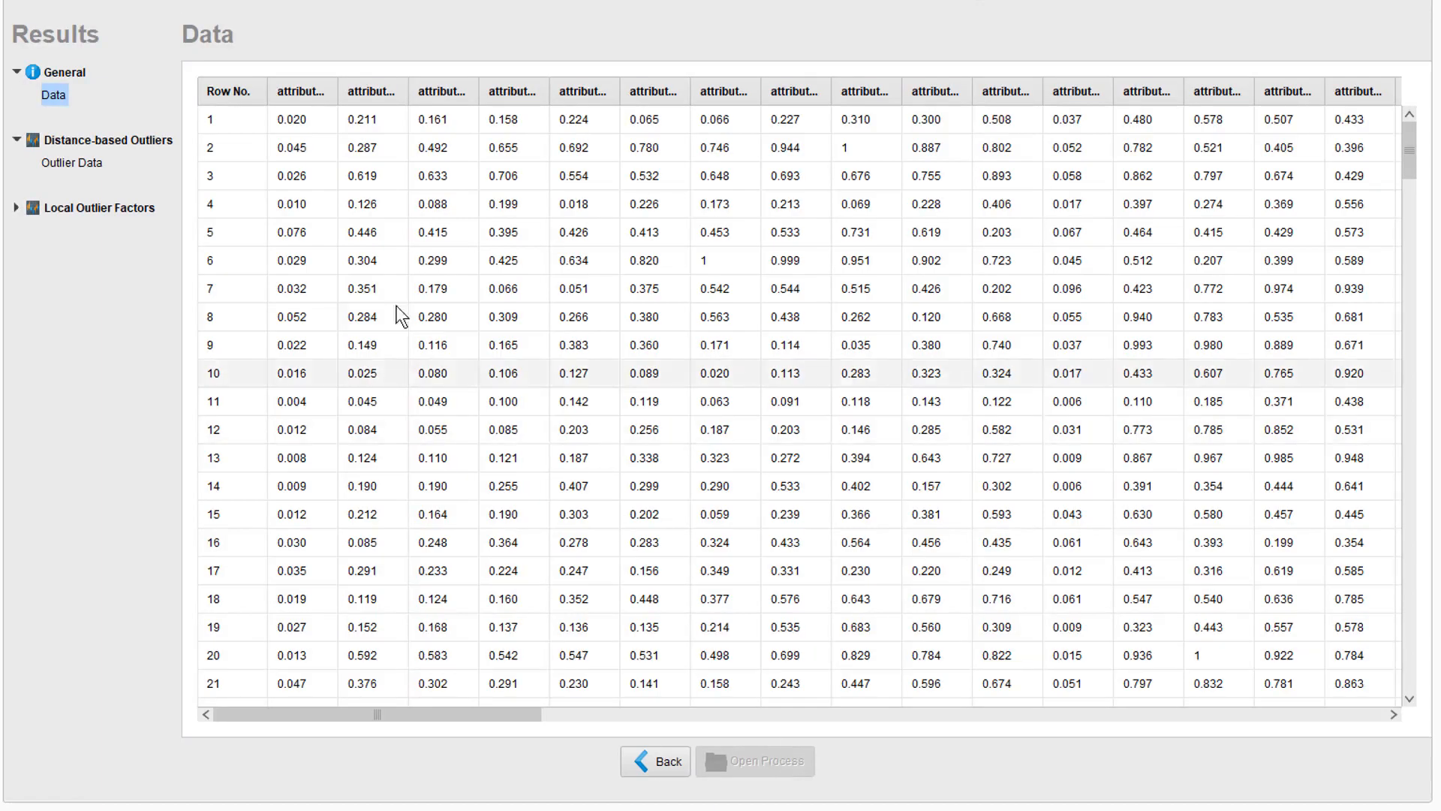
Review distance-based and LOF outlier data, then open the generated process in Design view.
click(72, 162)
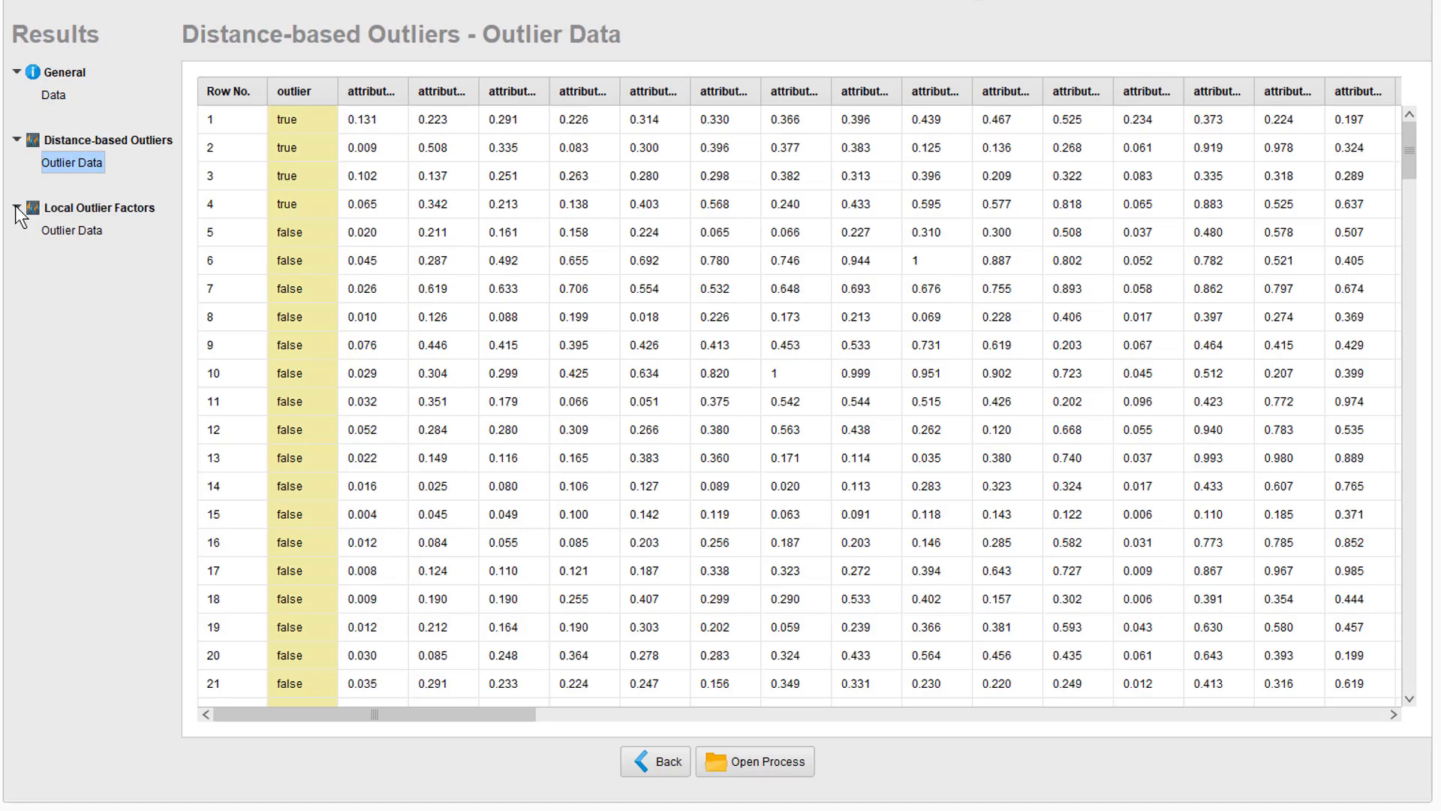
click(72, 230)
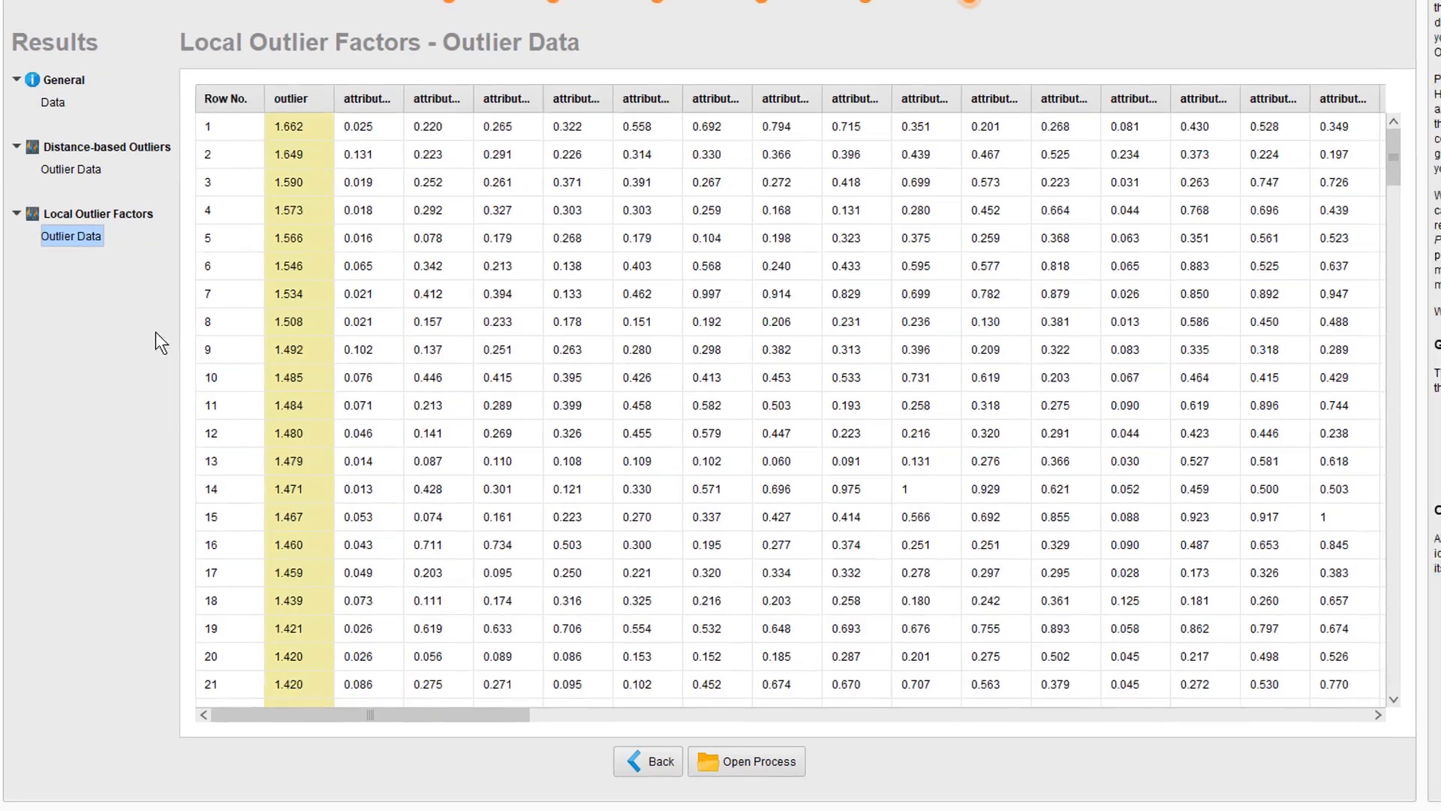
click(746, 761)
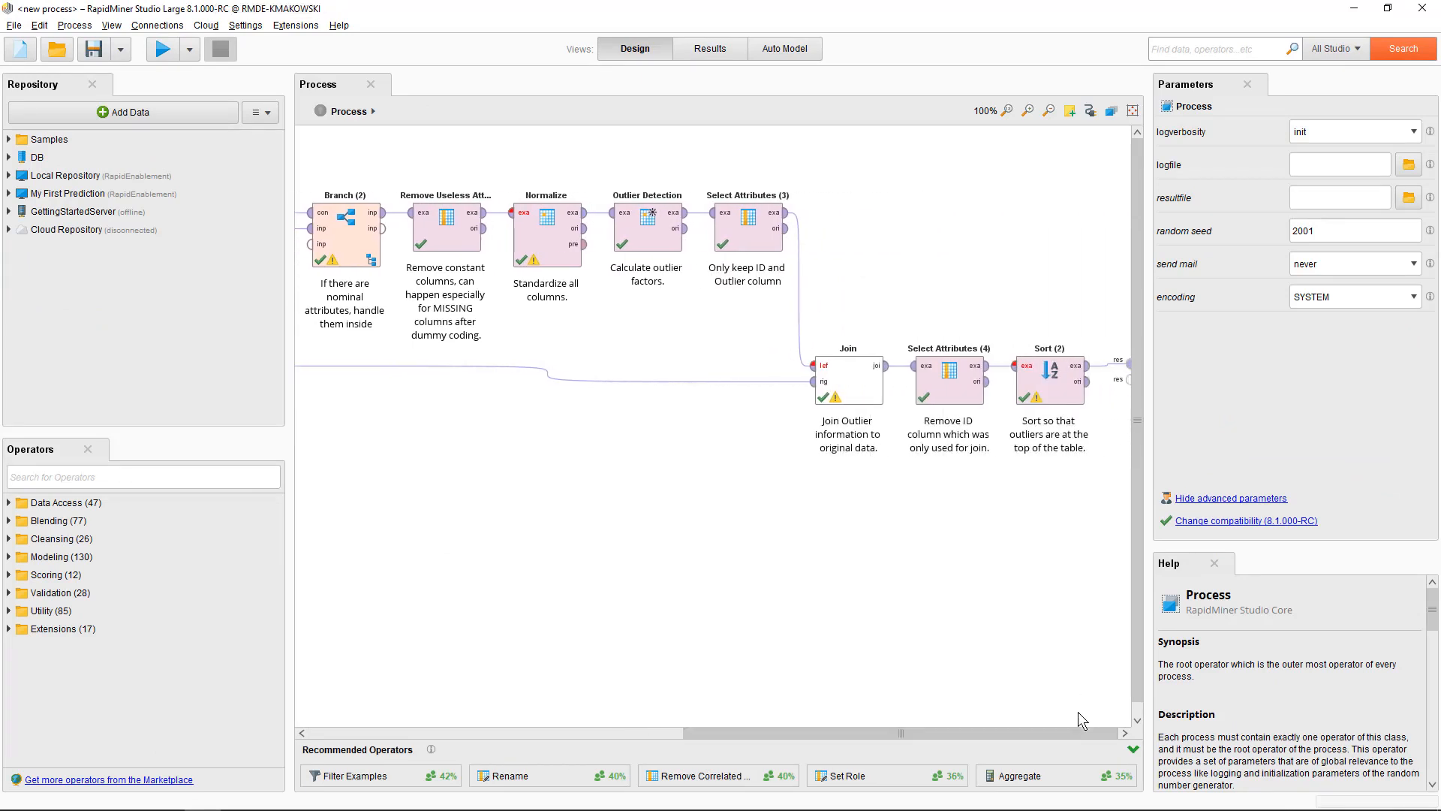
scroll(left, 3)
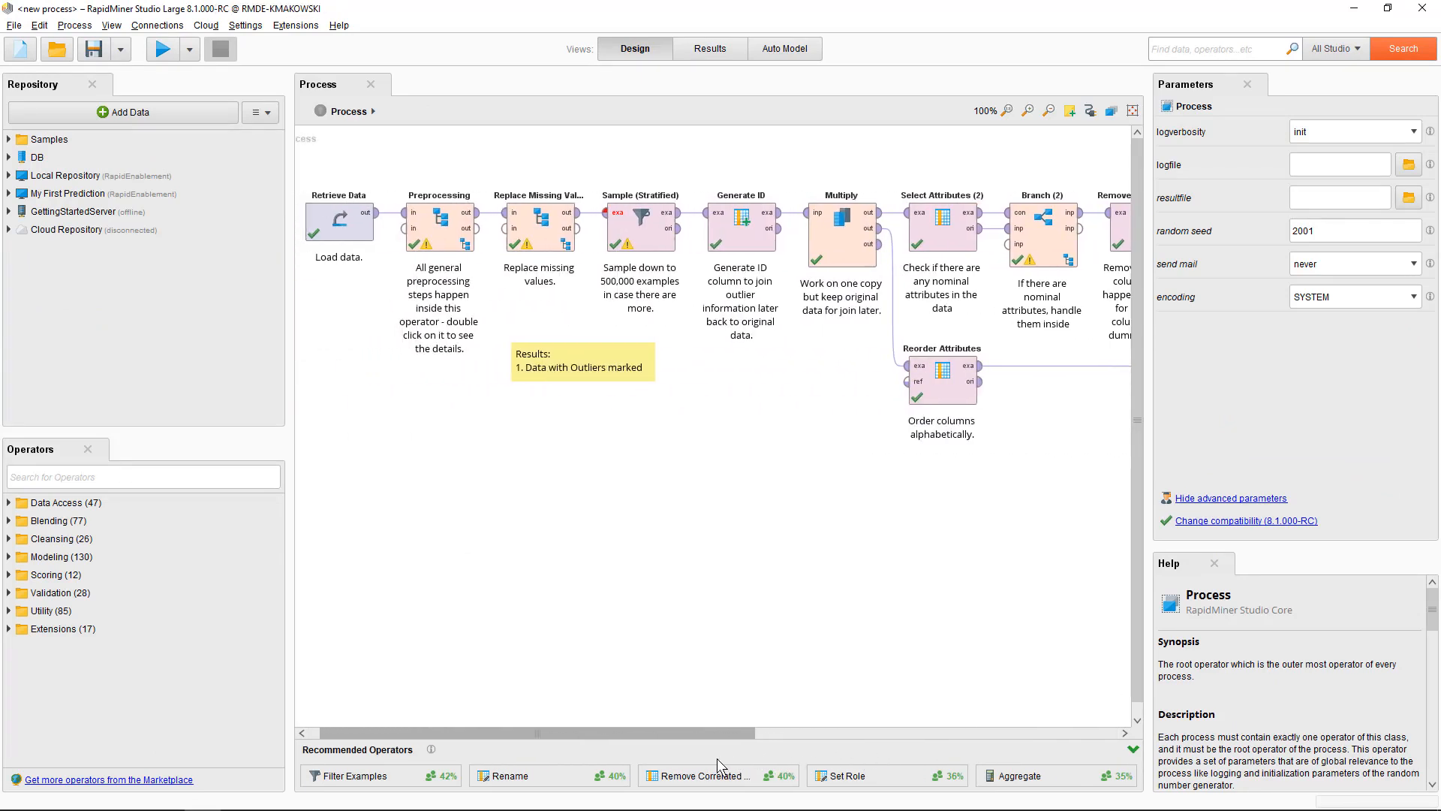
scroll(left, 3)
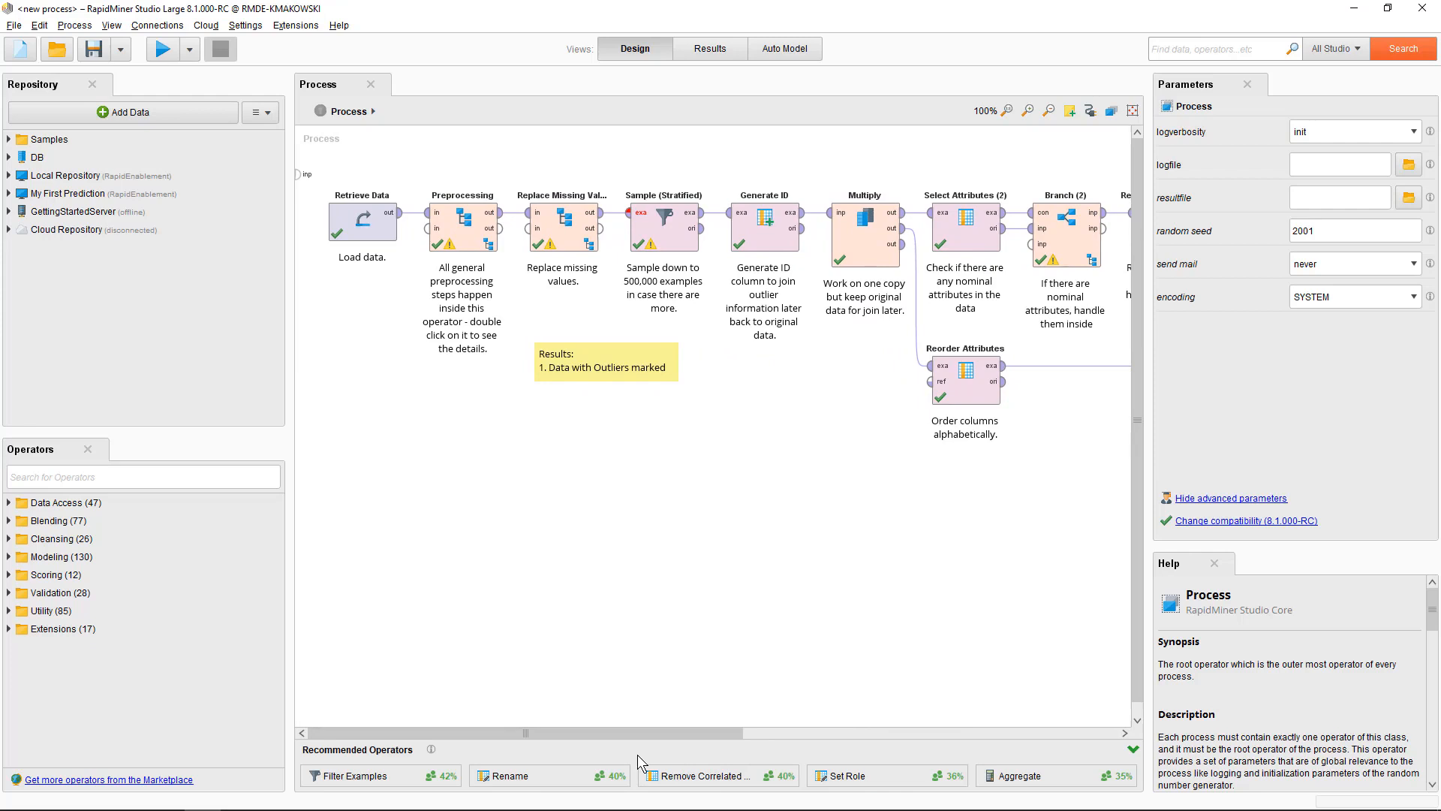